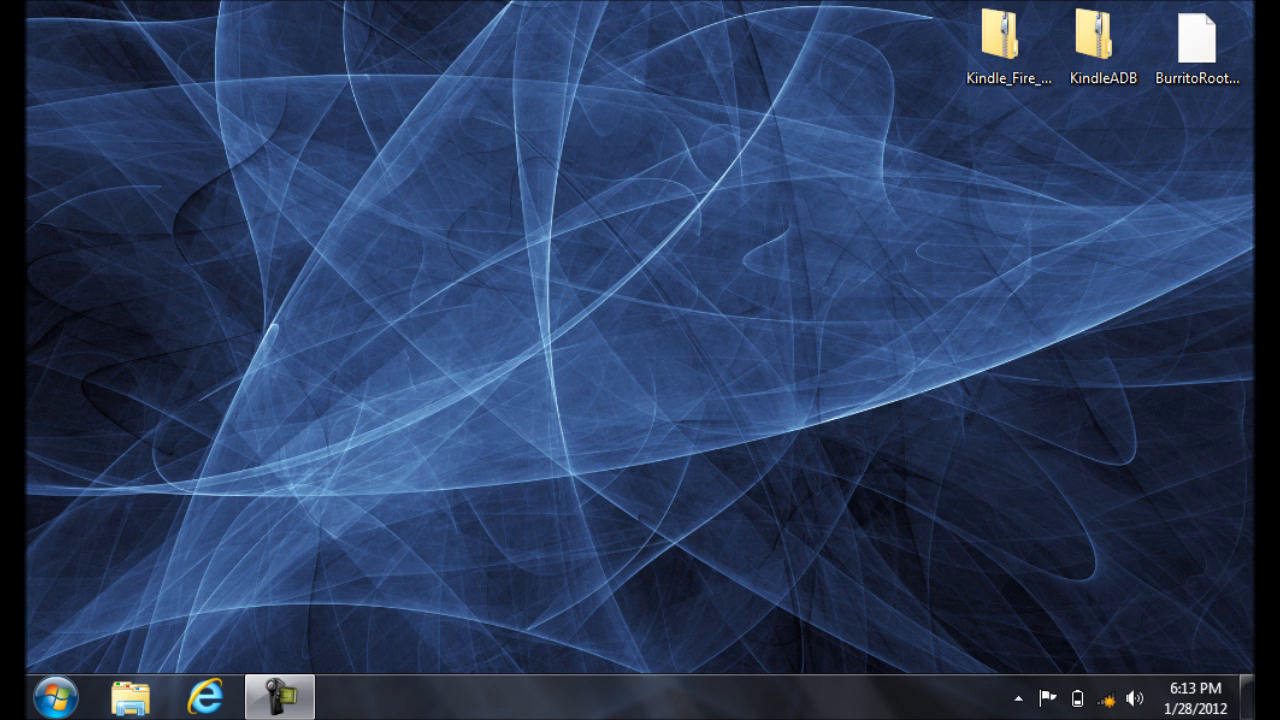
- Extract the Kindle_Fire_Utility zip from the desktop via Extract All
left_click(1008, 40)
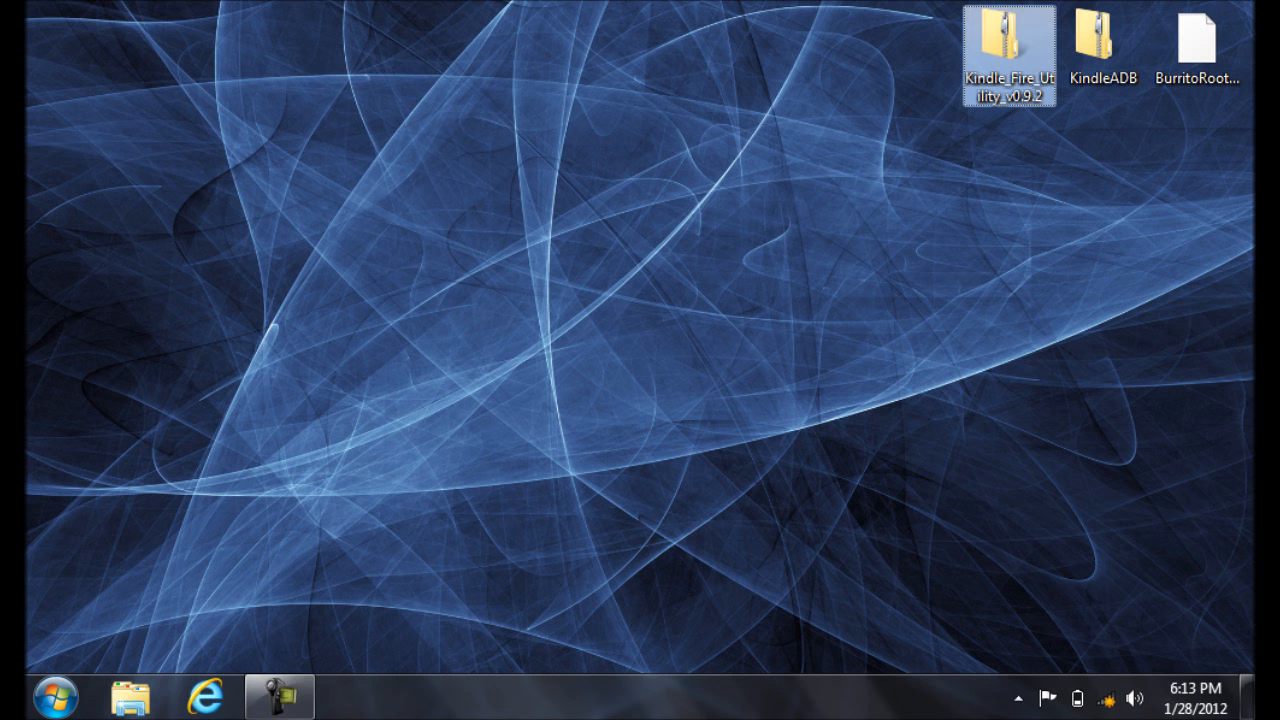
mouse_move(1010, 44)
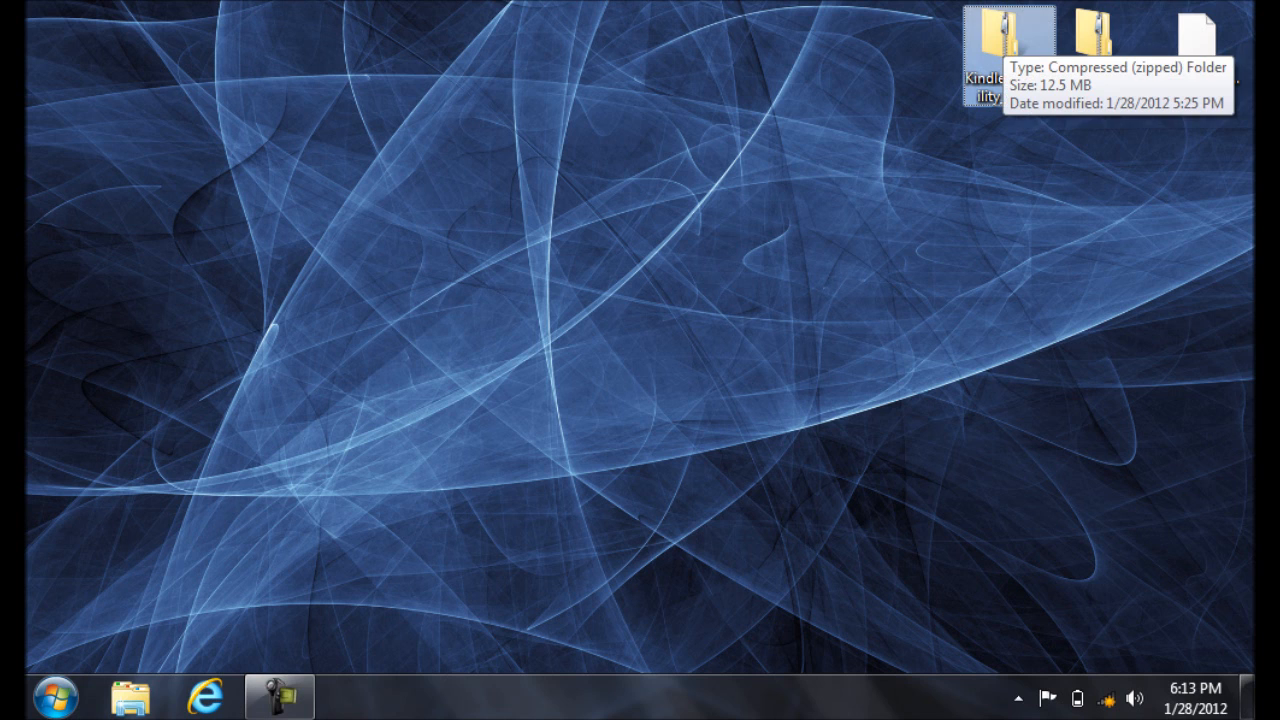
right_click(1008, 30)
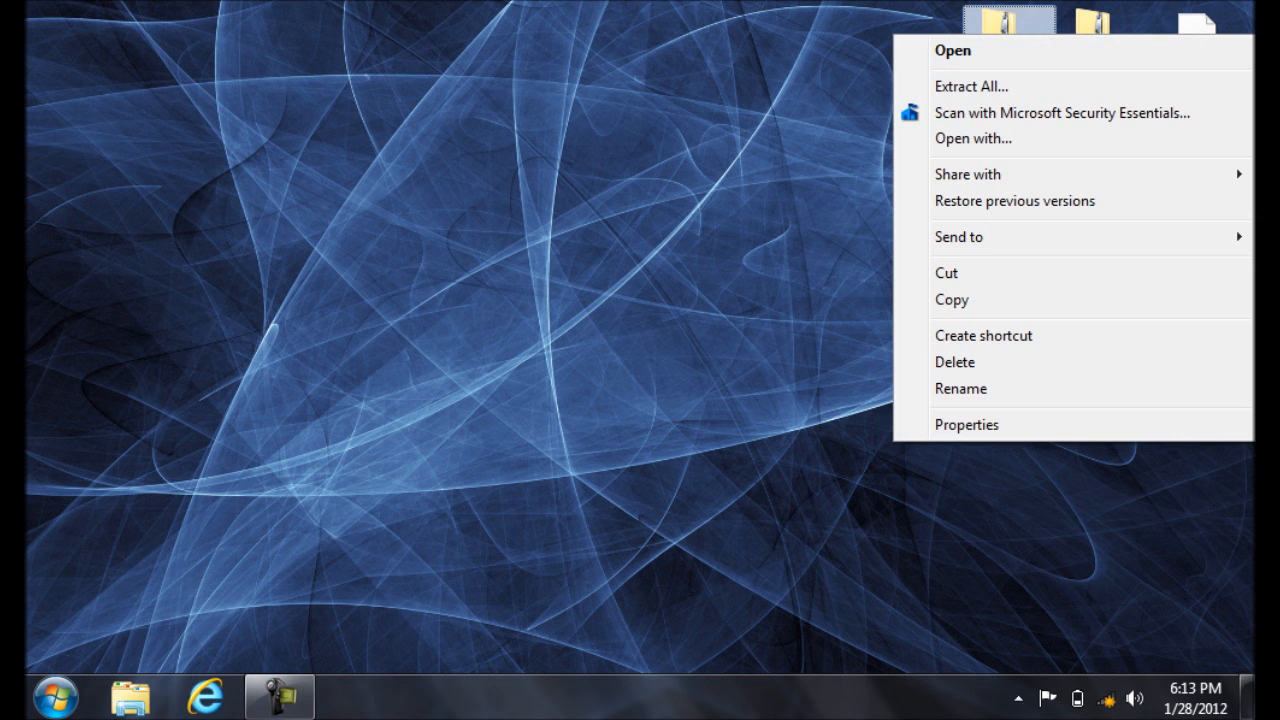
left_click(970, 86)
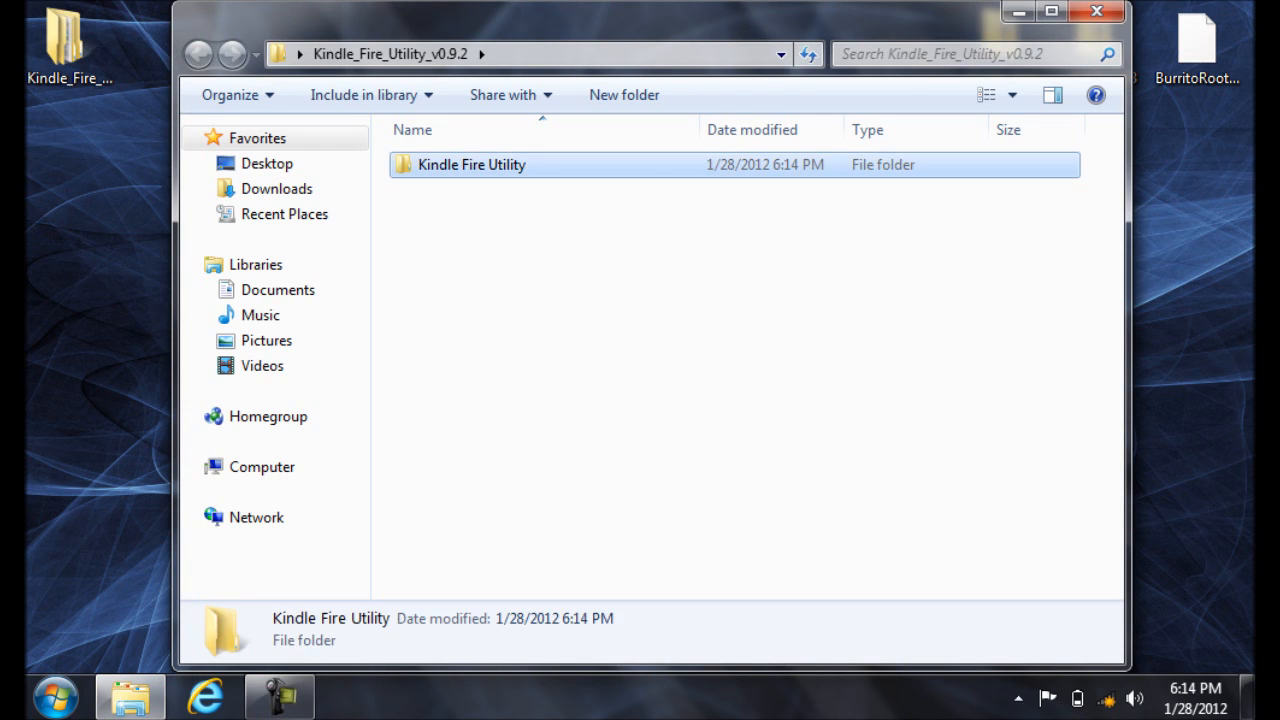
- Launch install_drivers from the Kindle Fire Utility folder, allowing the unverified batch file
double_click(472, 164)
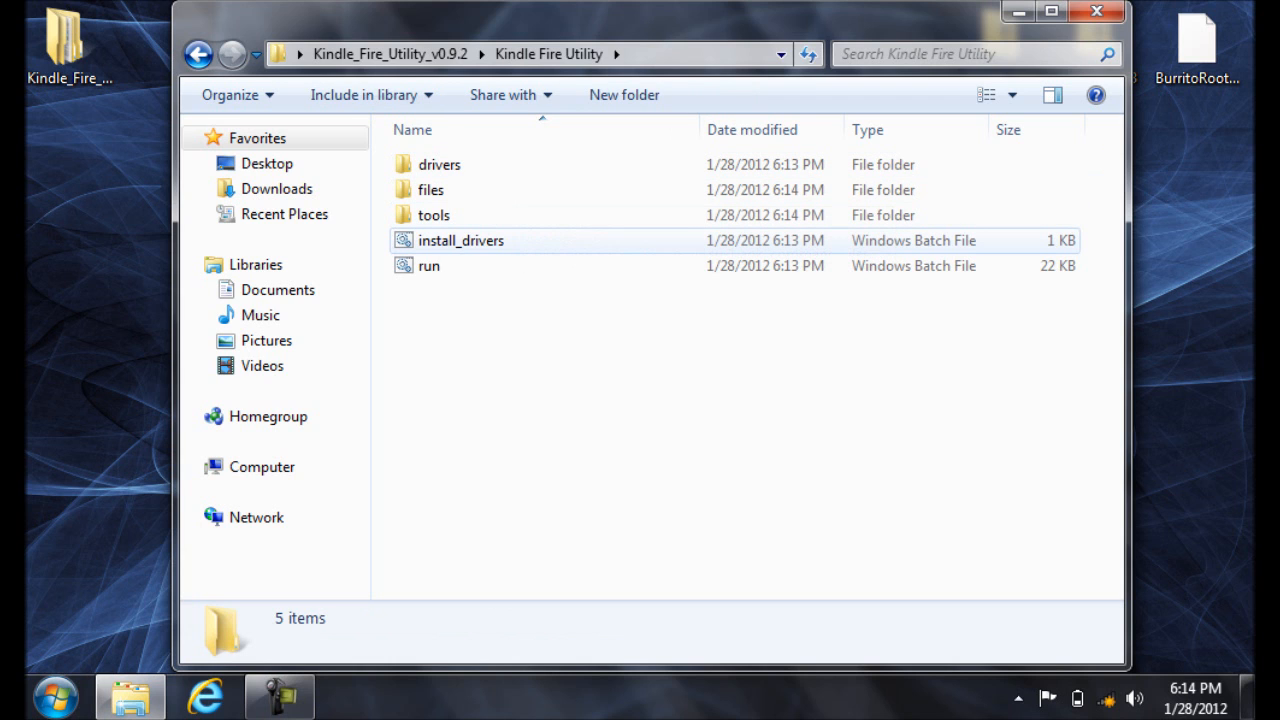
double_click(460, 240)
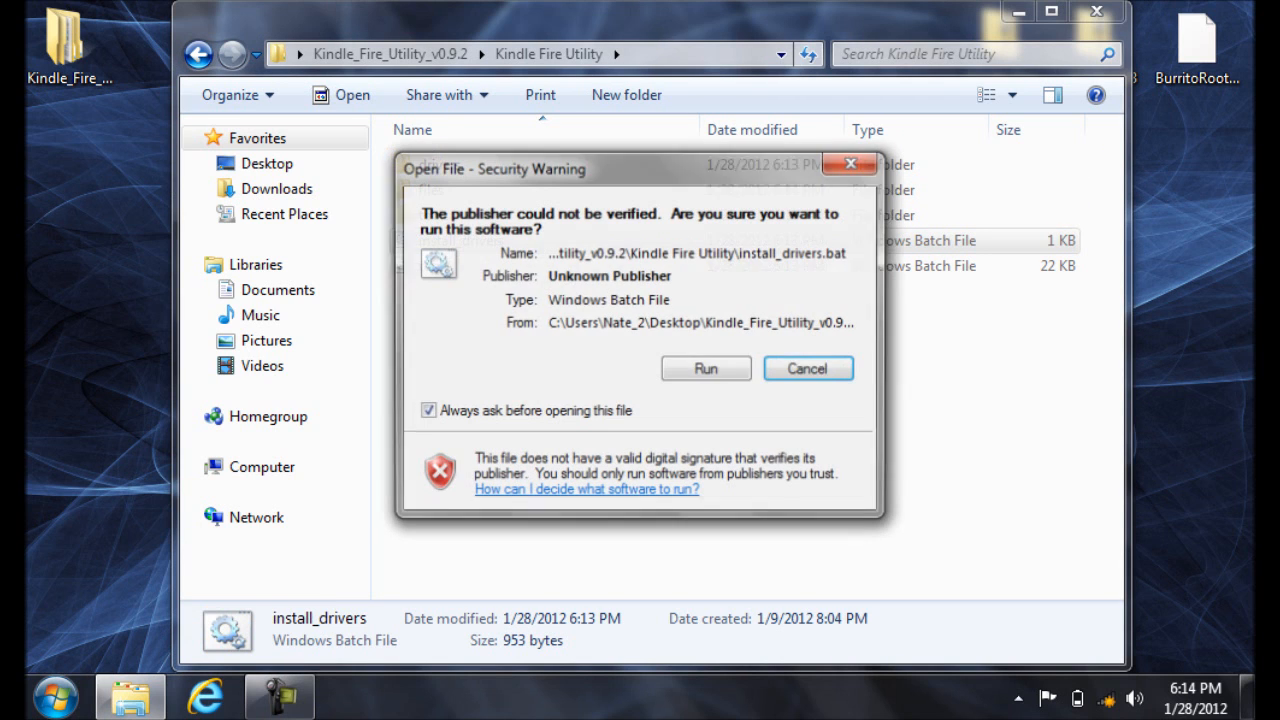
left_click(808, 368)
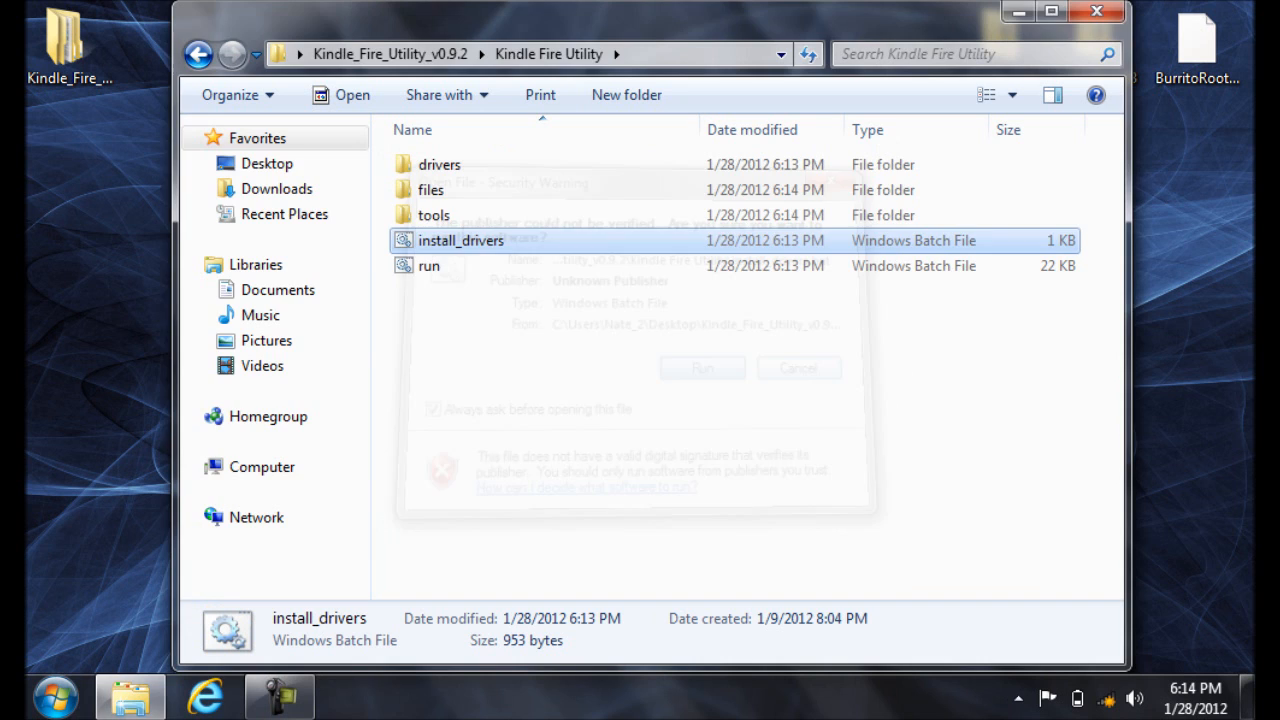
left_click(700, 368)
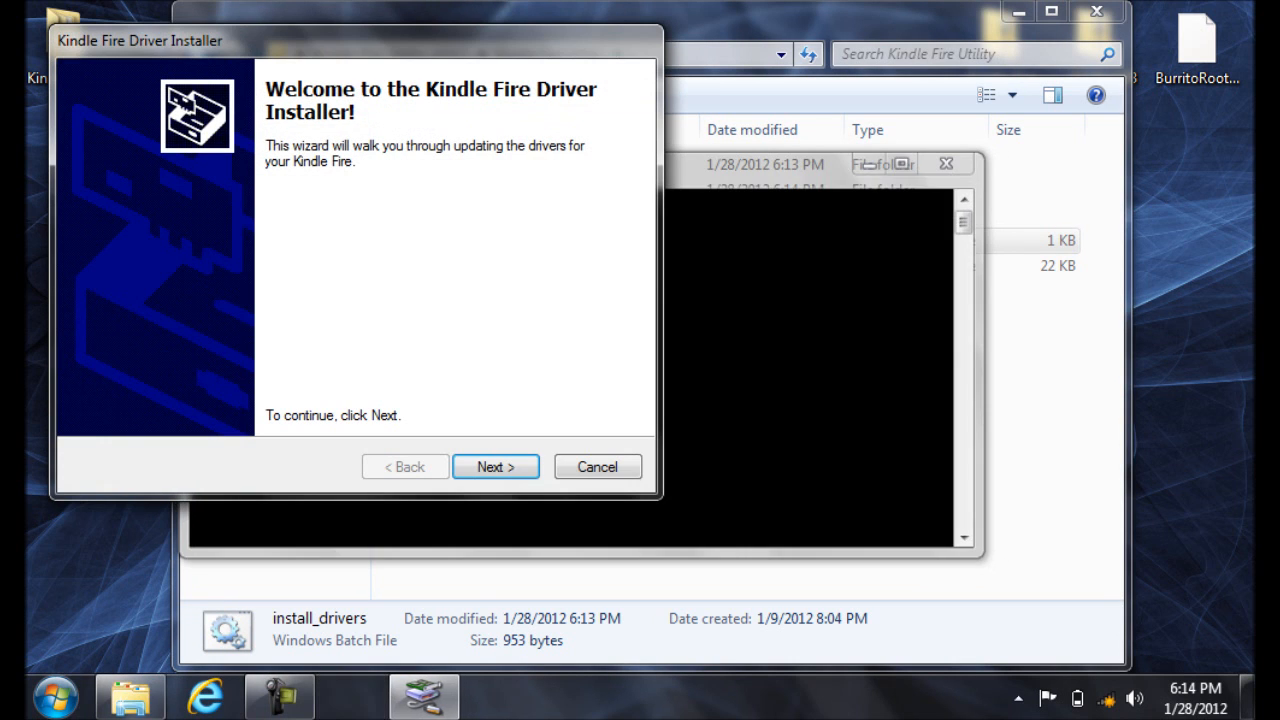
- Run the Kindle Fire Driver Installer to completion and finish it
left_click(496, 468)
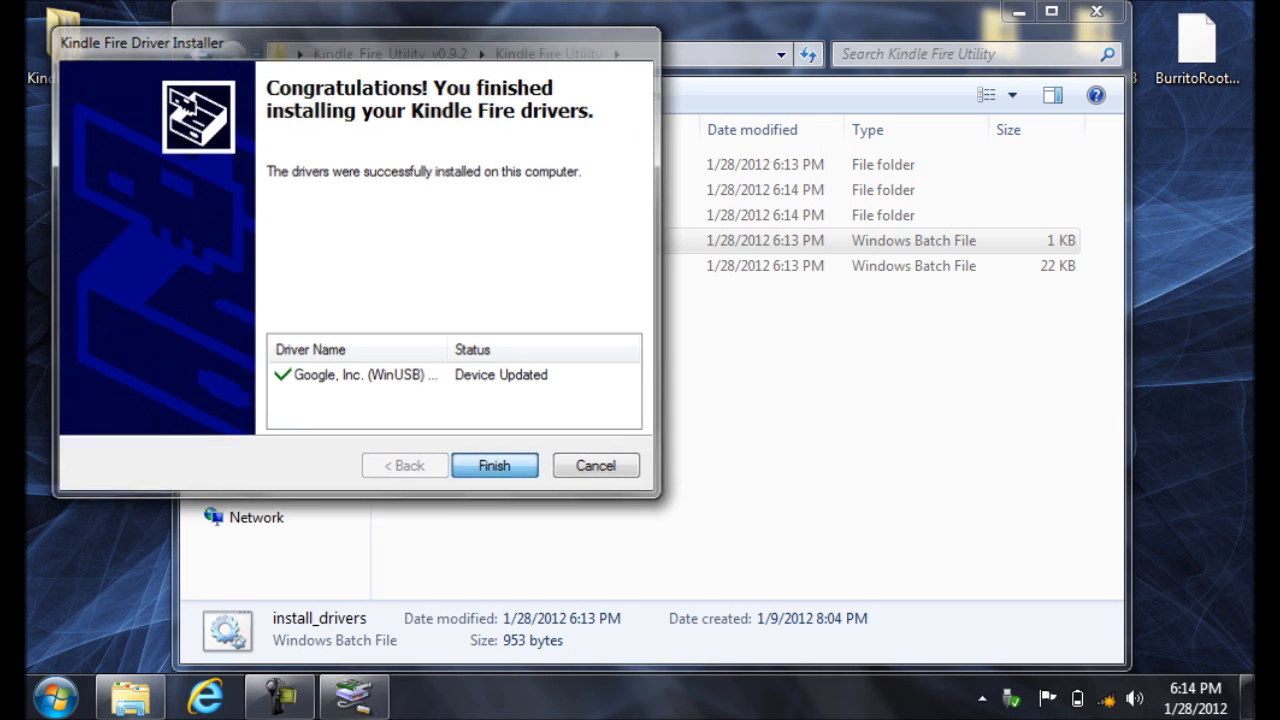
left_click(492, 464)
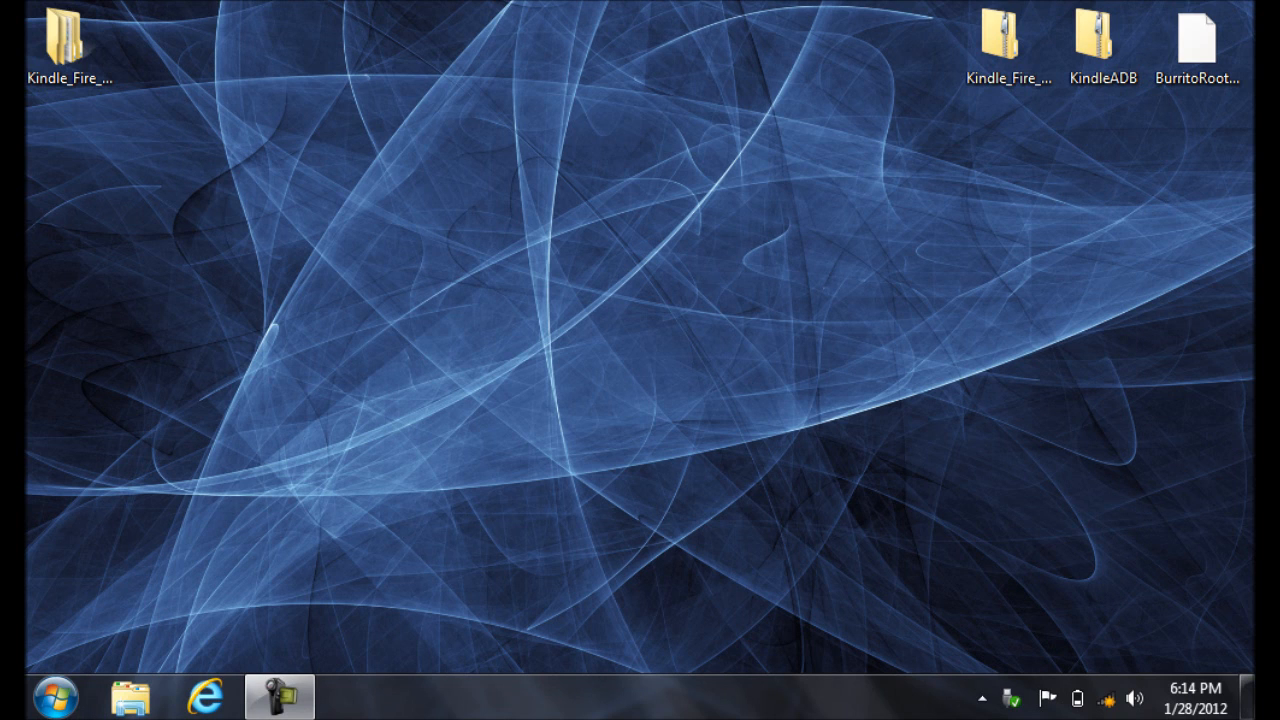
- Extract the KindleADB zip to C:\KindleADB with the extraction wizard
left_click(1104, 40)
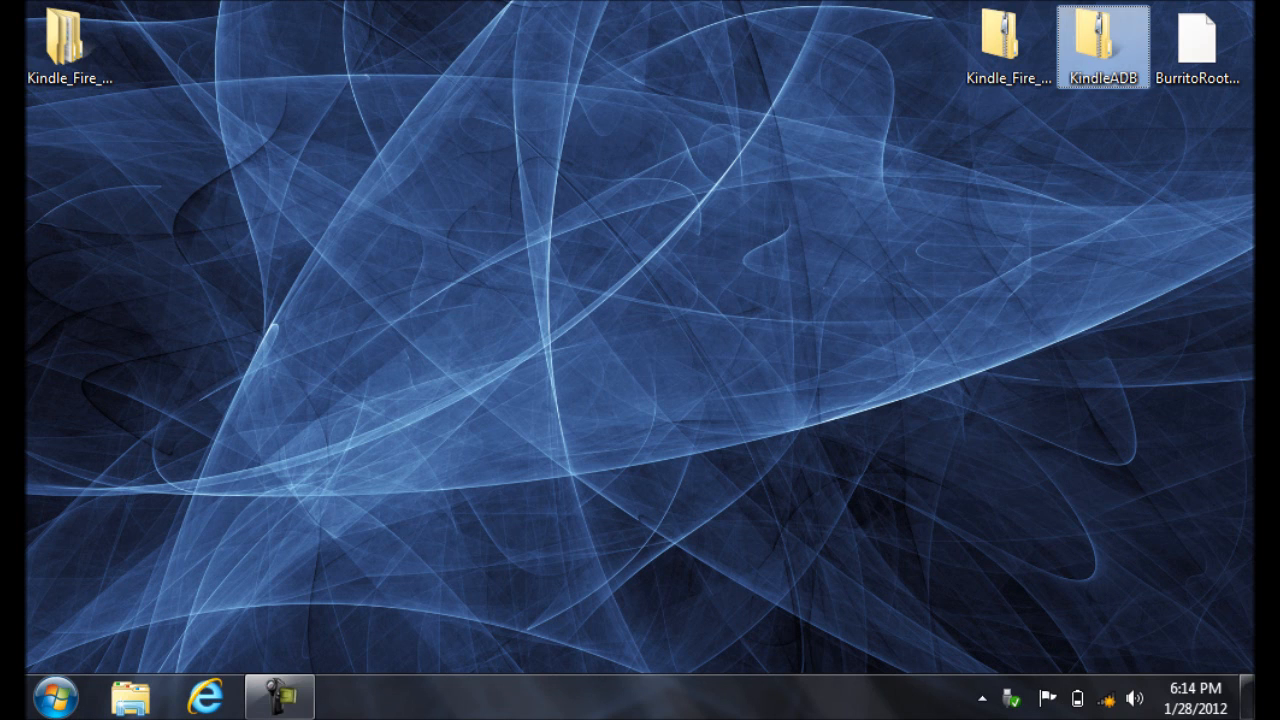
right_click(1104, 44)
type("C:\\KindleADB")
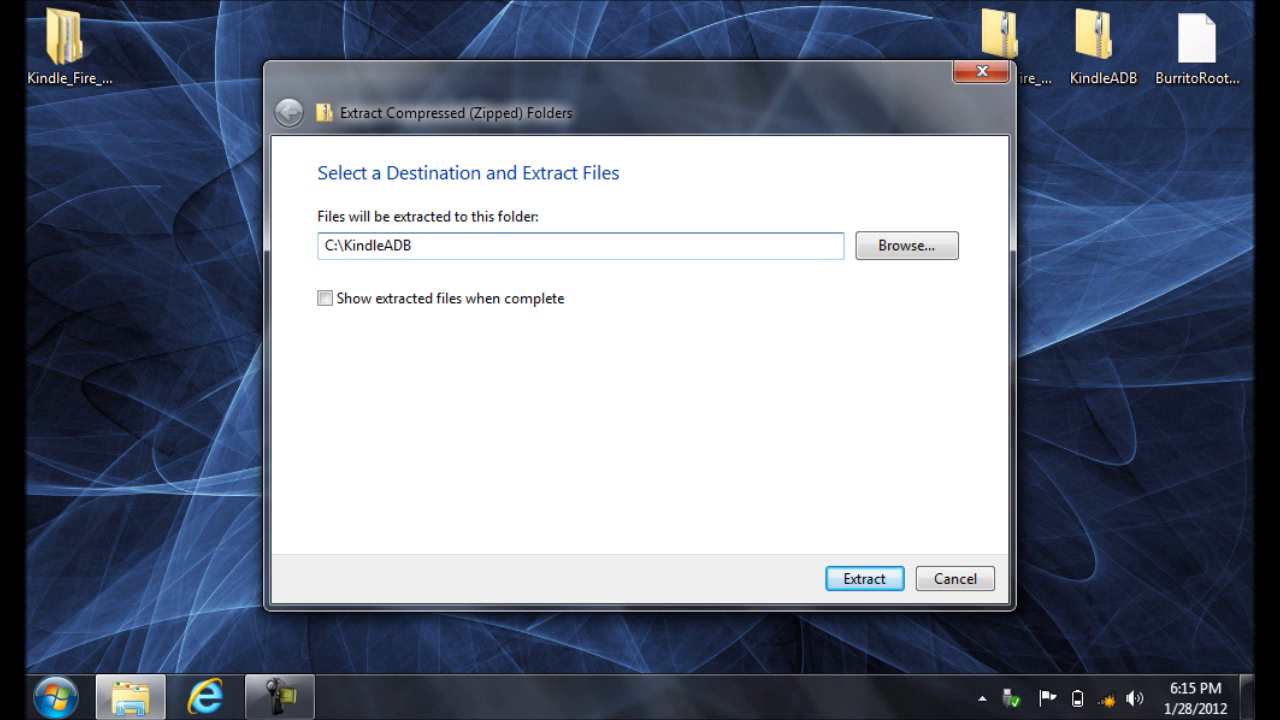
left_click(580, 246)
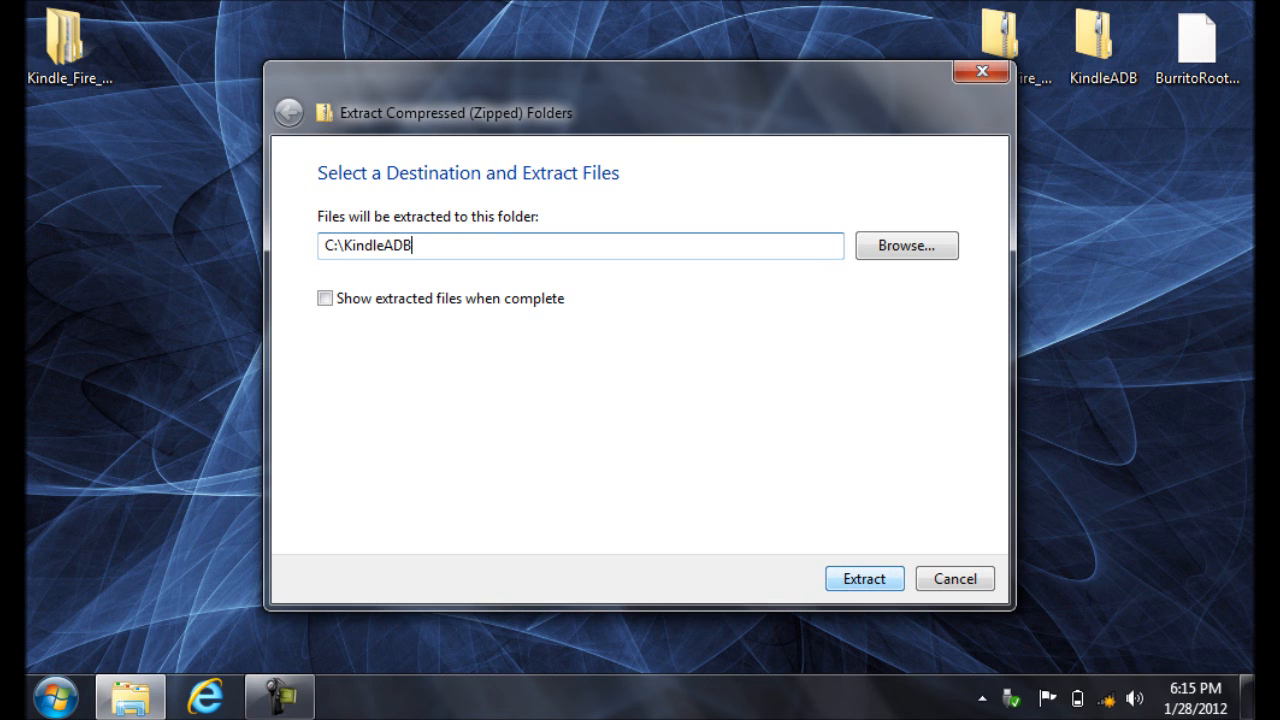
left_click(864, 578)
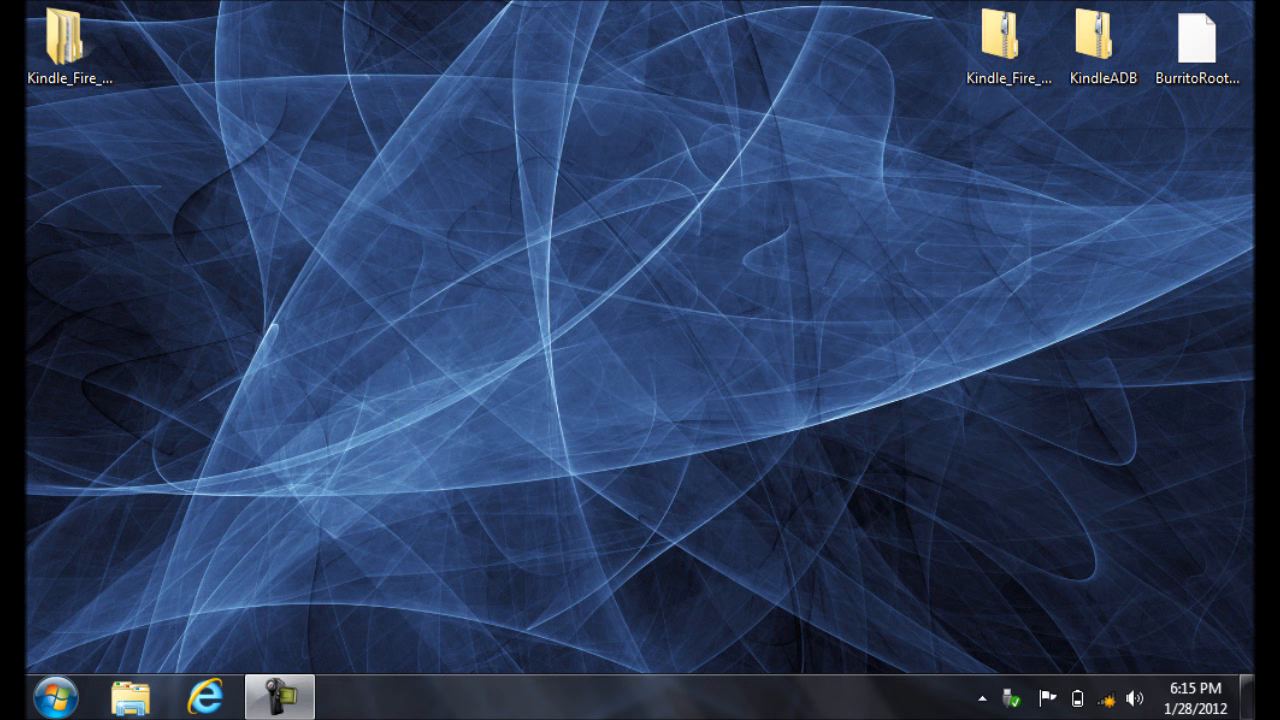
left_click(1198, 44)
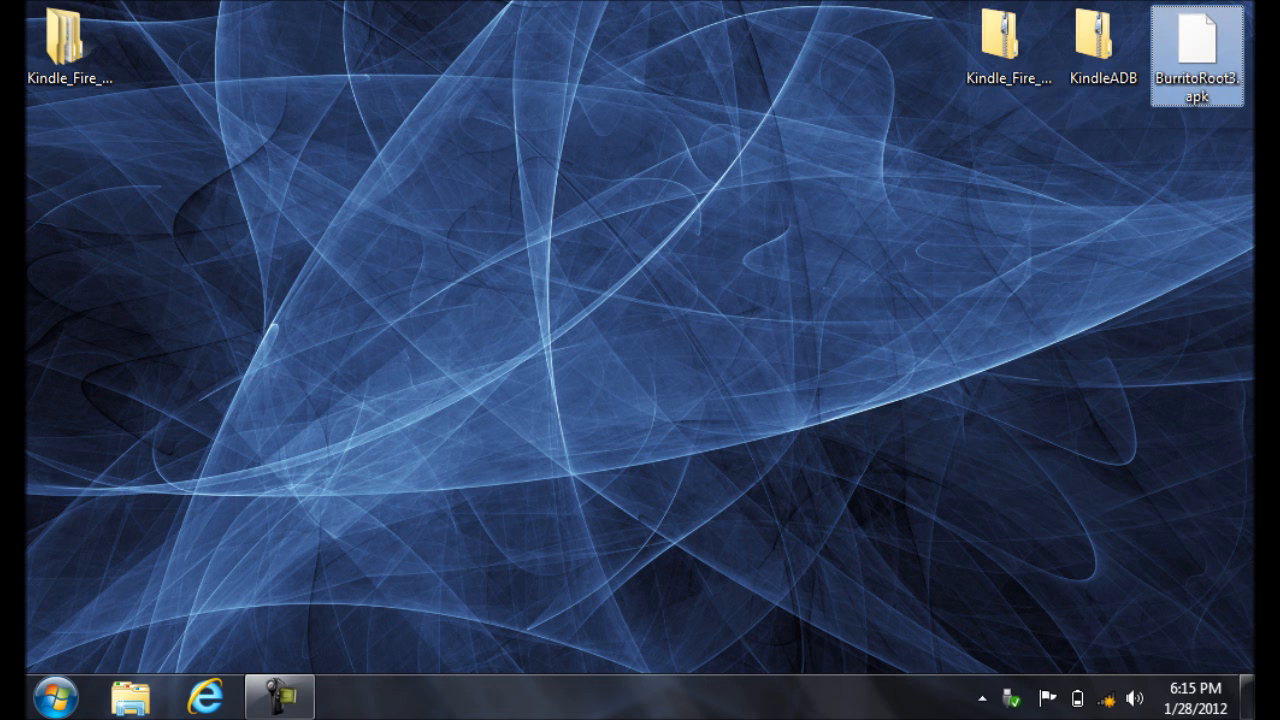
- Copy BurritoRoot3.apk and browse to Computer from the Start menu
right_click(1196, 44)
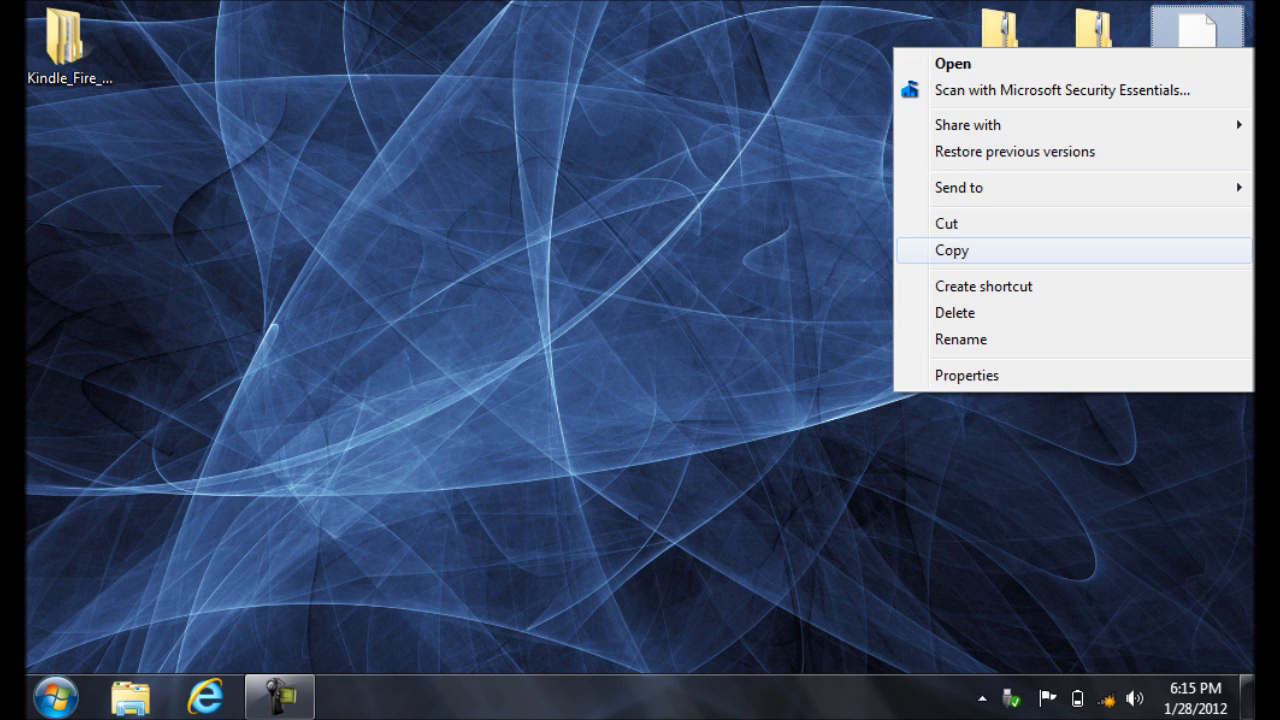
left_click(952, 250)
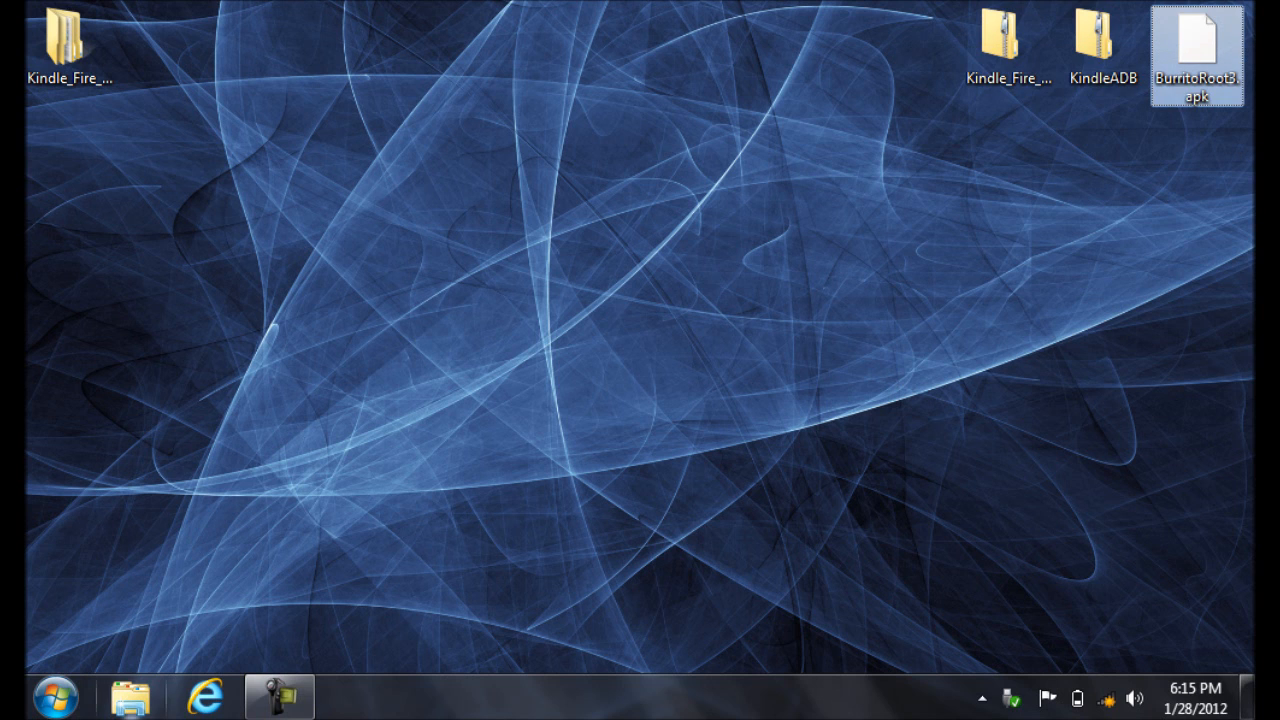
left_click(54, 696)
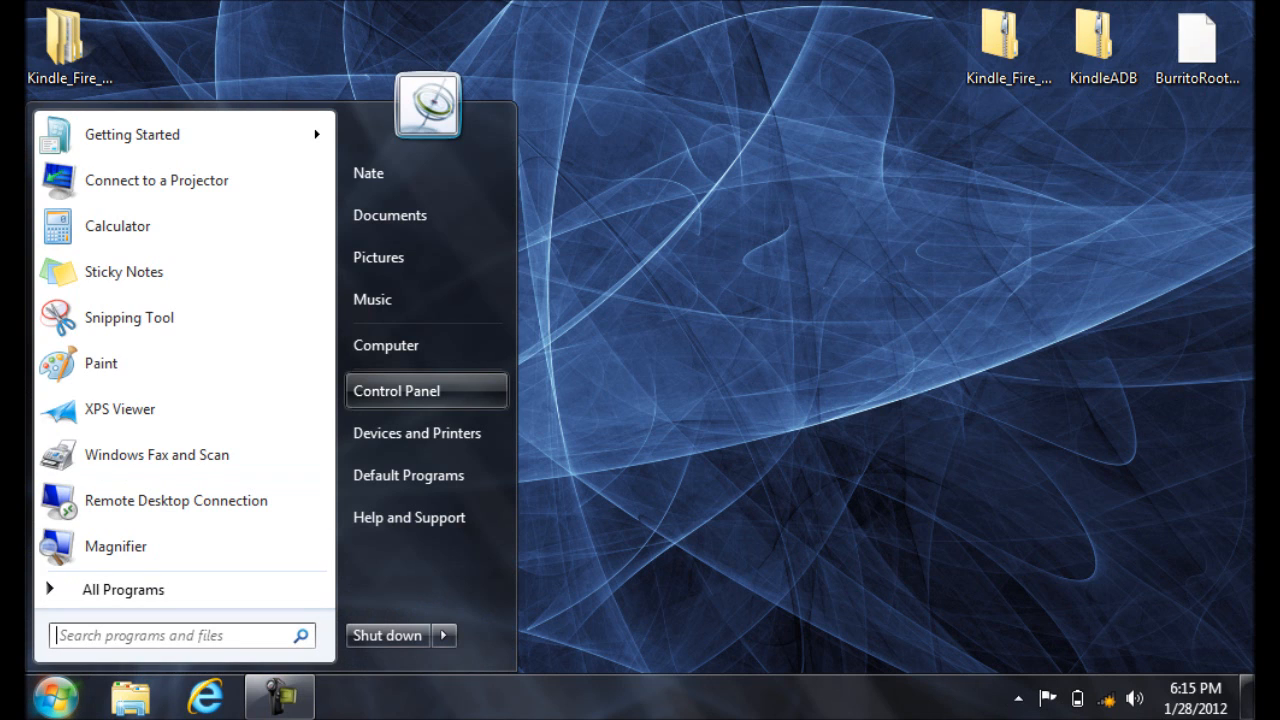
left_click(384, 344)
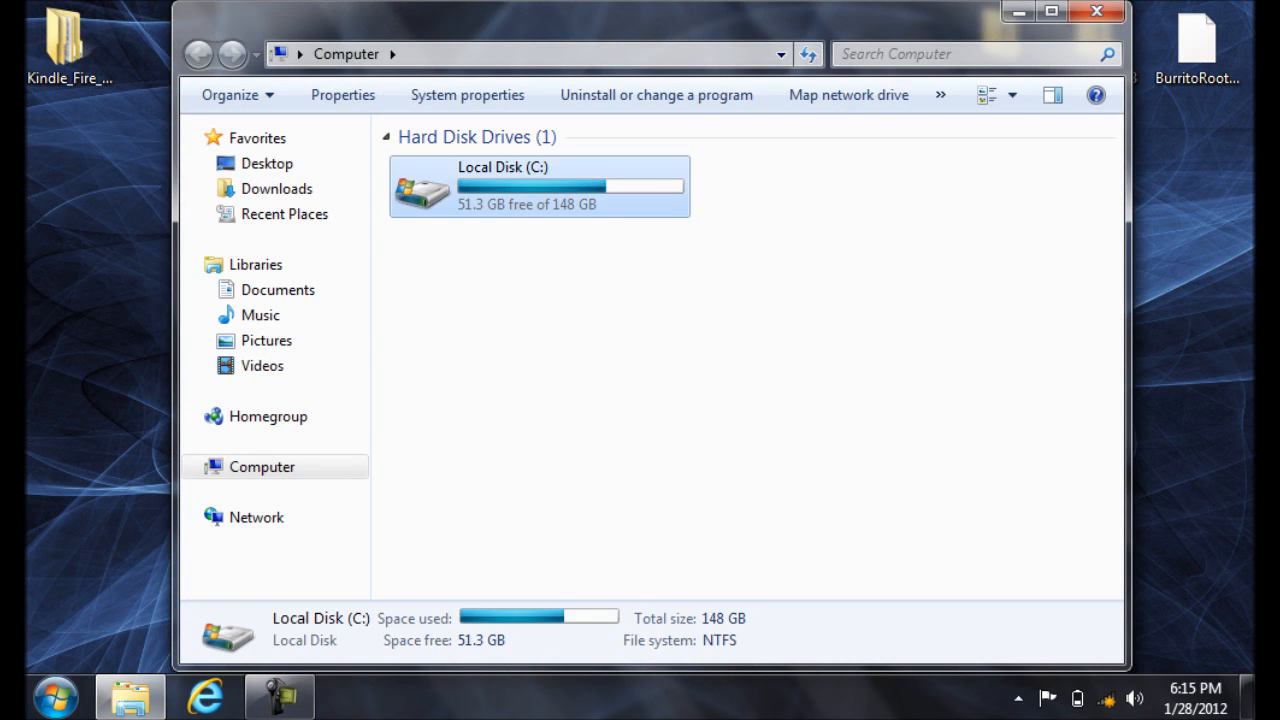
- Paste BurritoRoot3.apk into C:\KindleADB and close that folder window
double_click(538, 186)
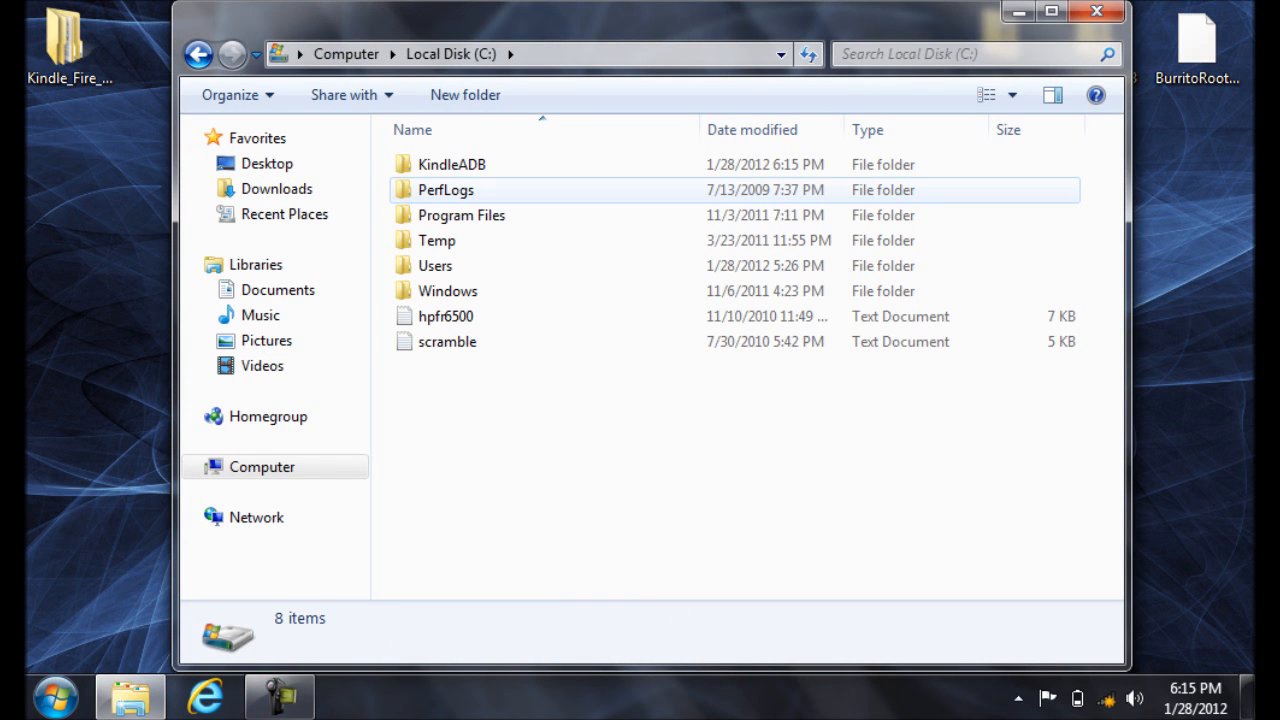
double_click(452, 164)
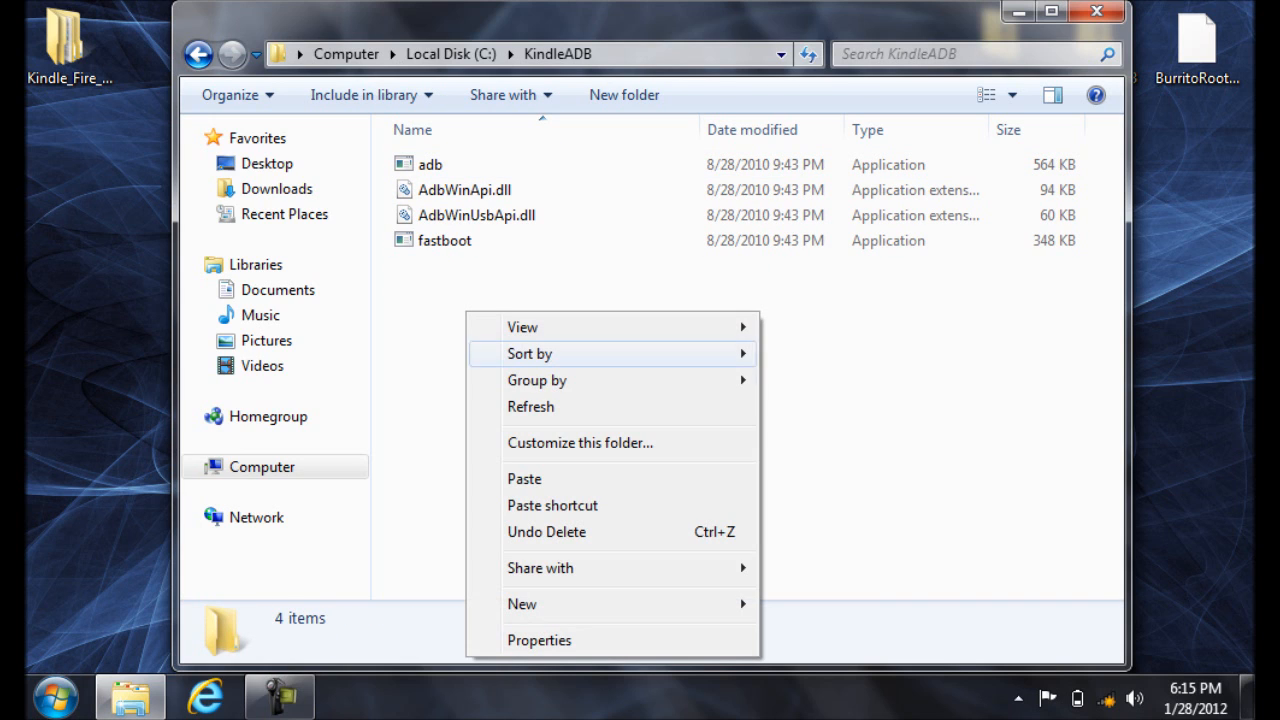
left_click(524, 478)
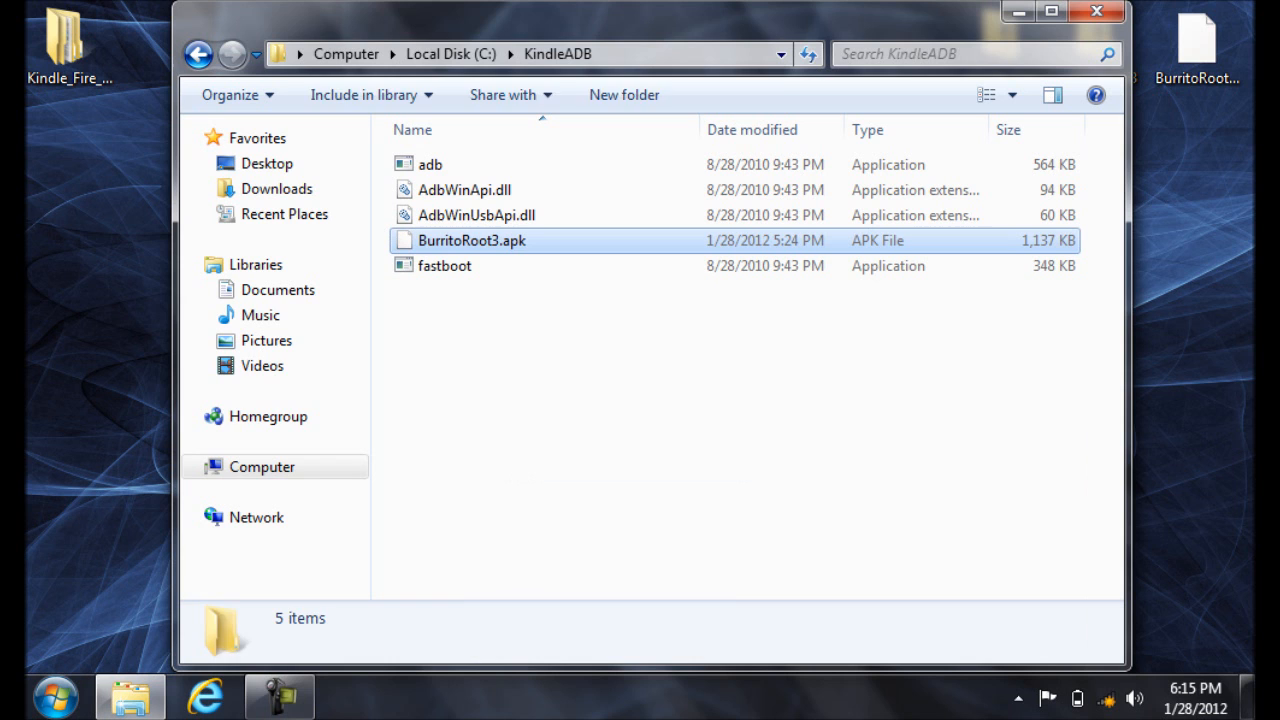
left_click(444, 264)
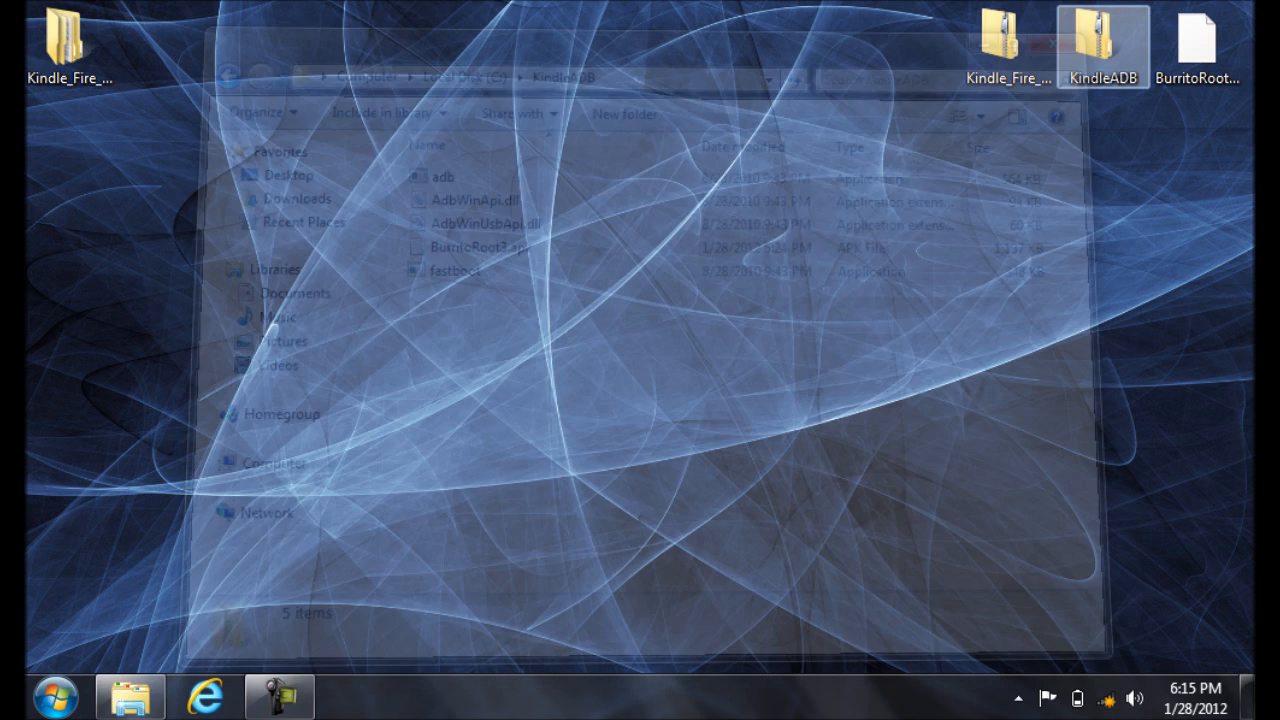
- Launch cmd from Start and change directory to c:\kindleadb
left_click(56, 696)
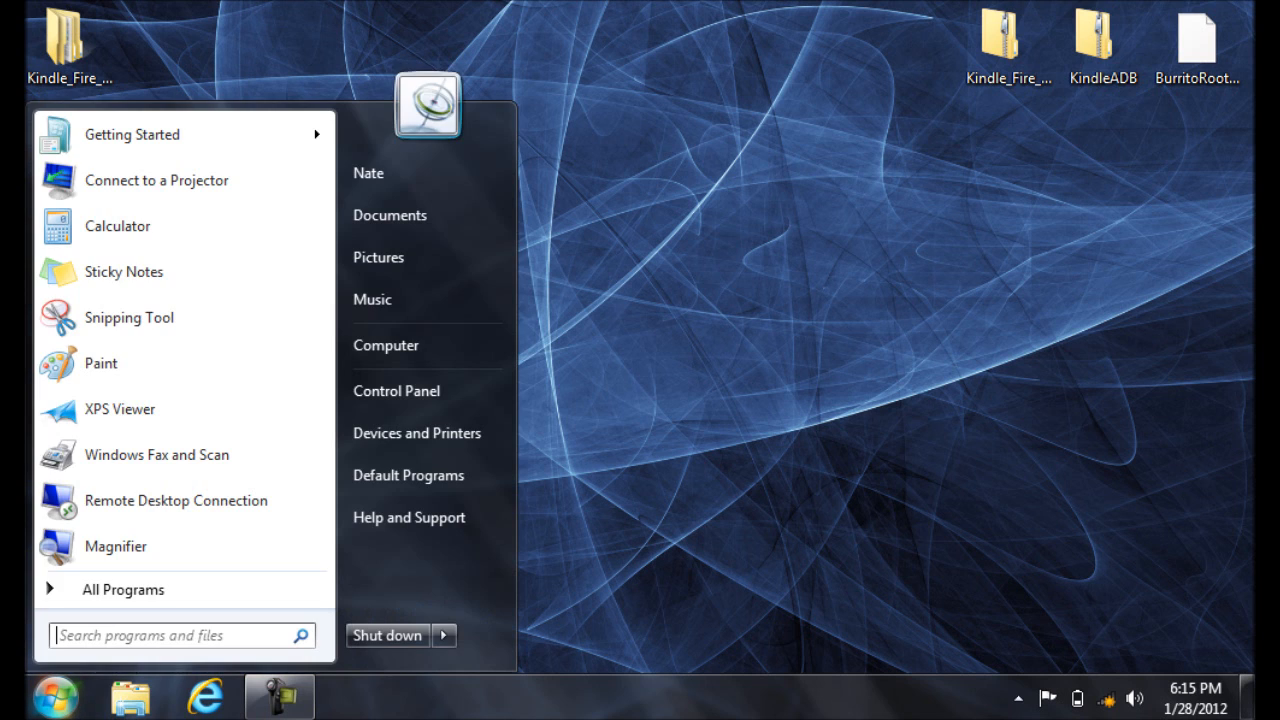
type("cmd")
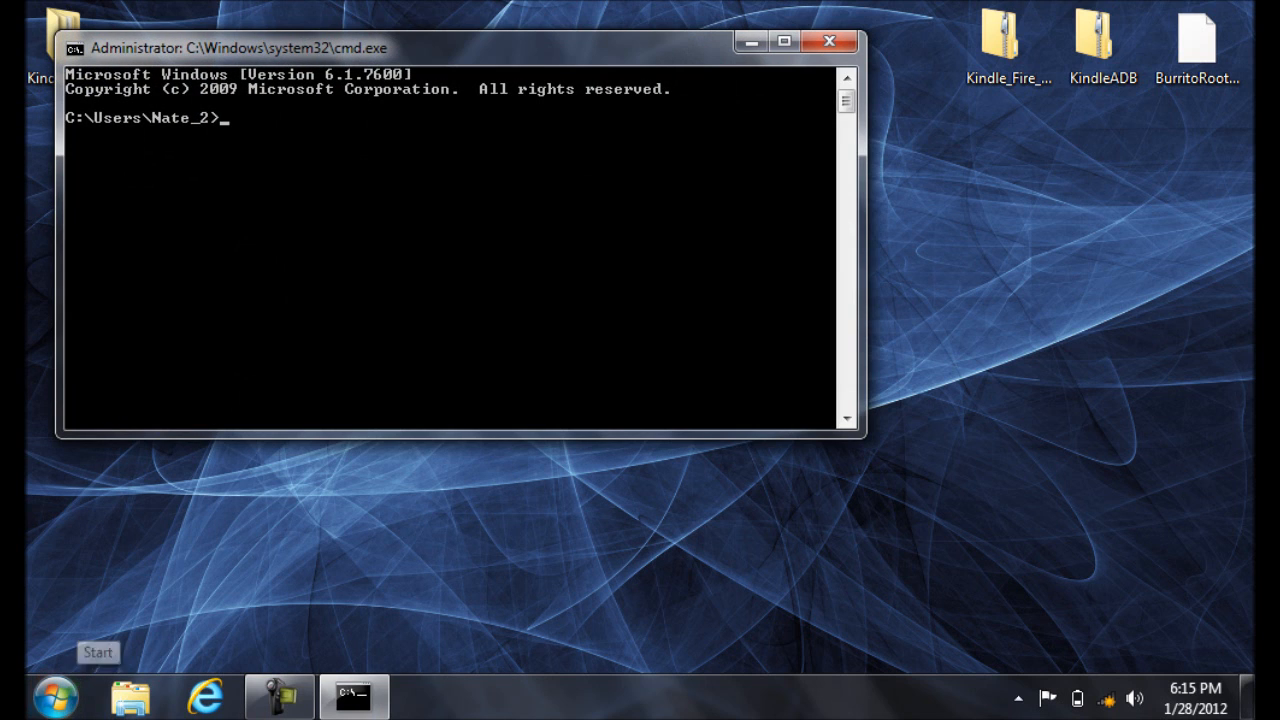
type("cd c:")
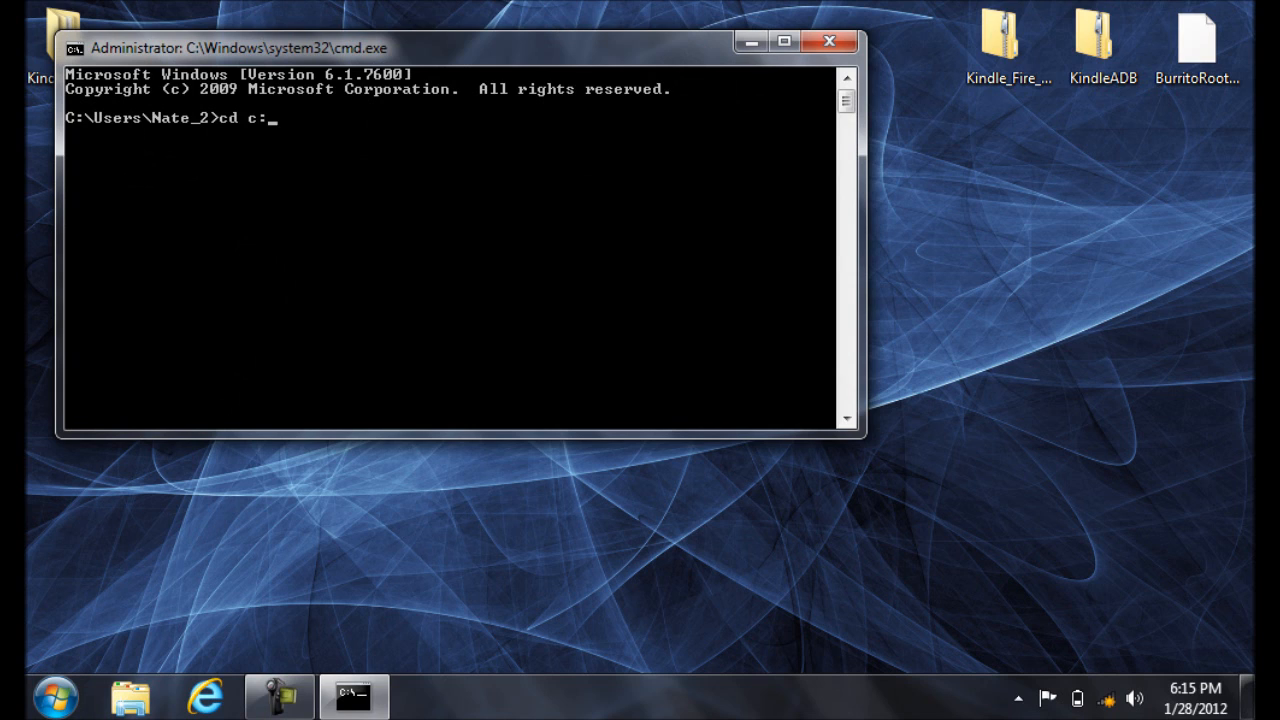
type("\\kindlead")
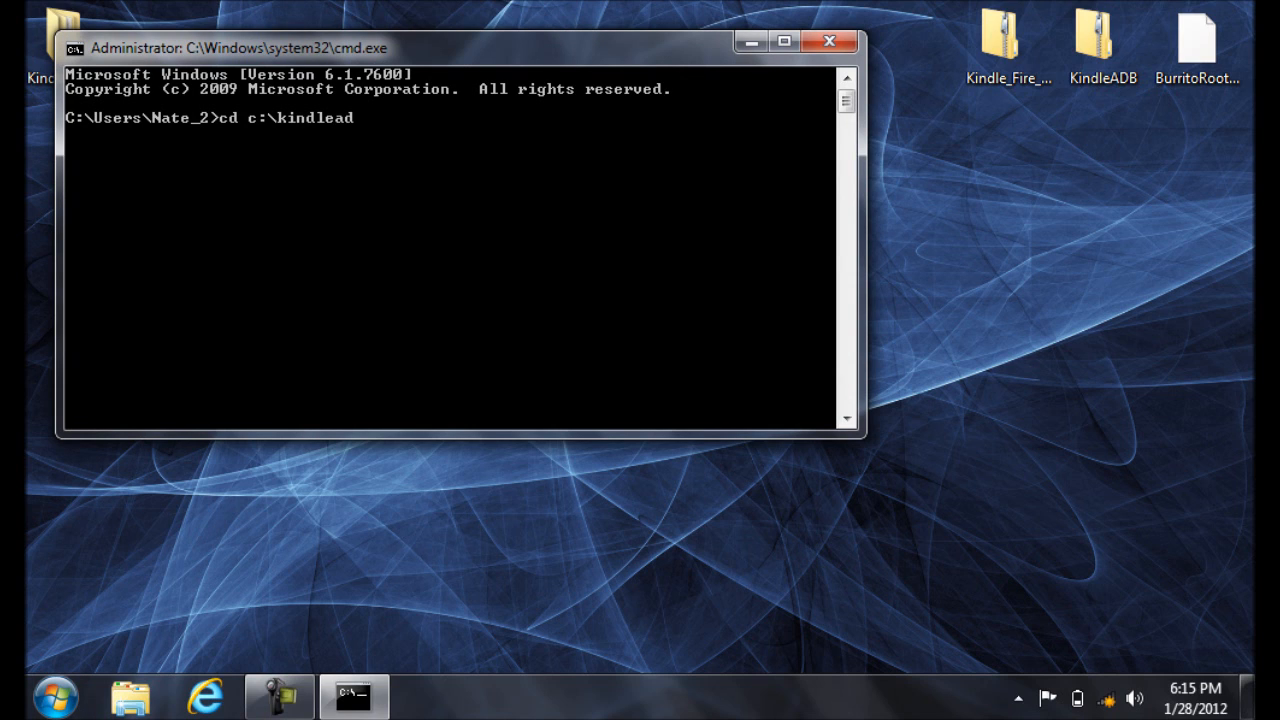
- Run adb devices so the adb daemon starts, then close the window
type("adb")
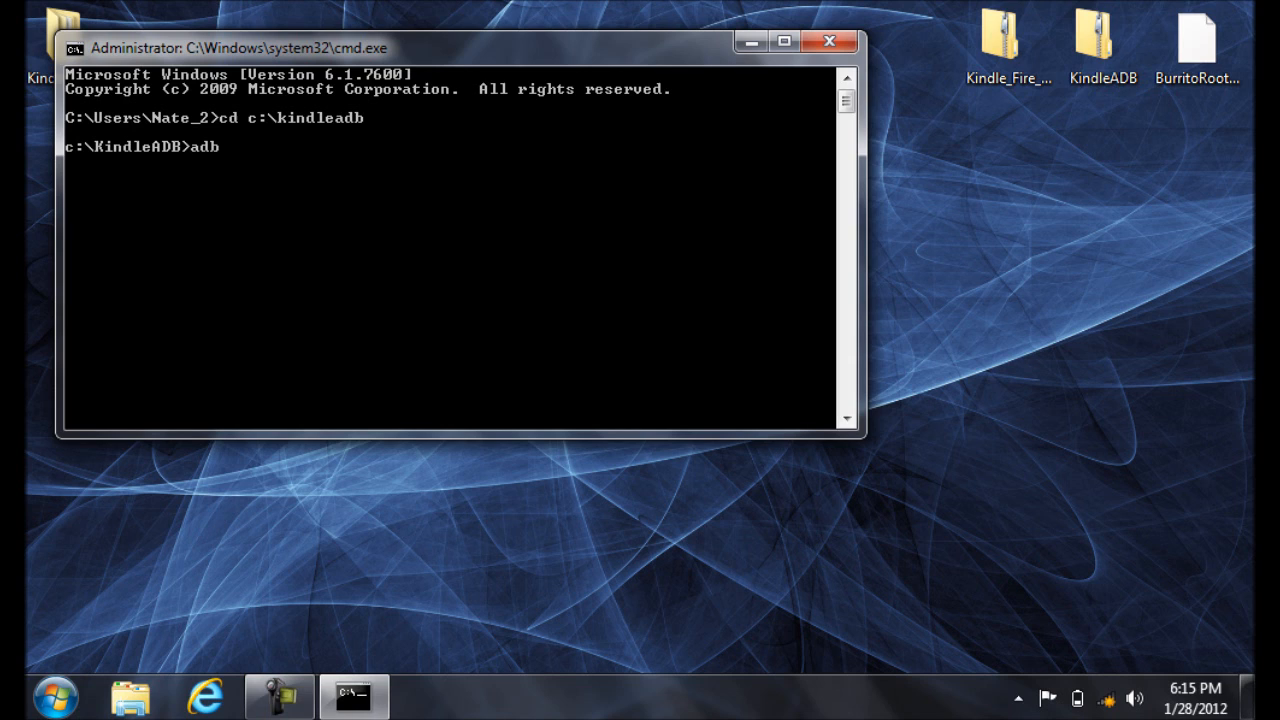
type("devices")
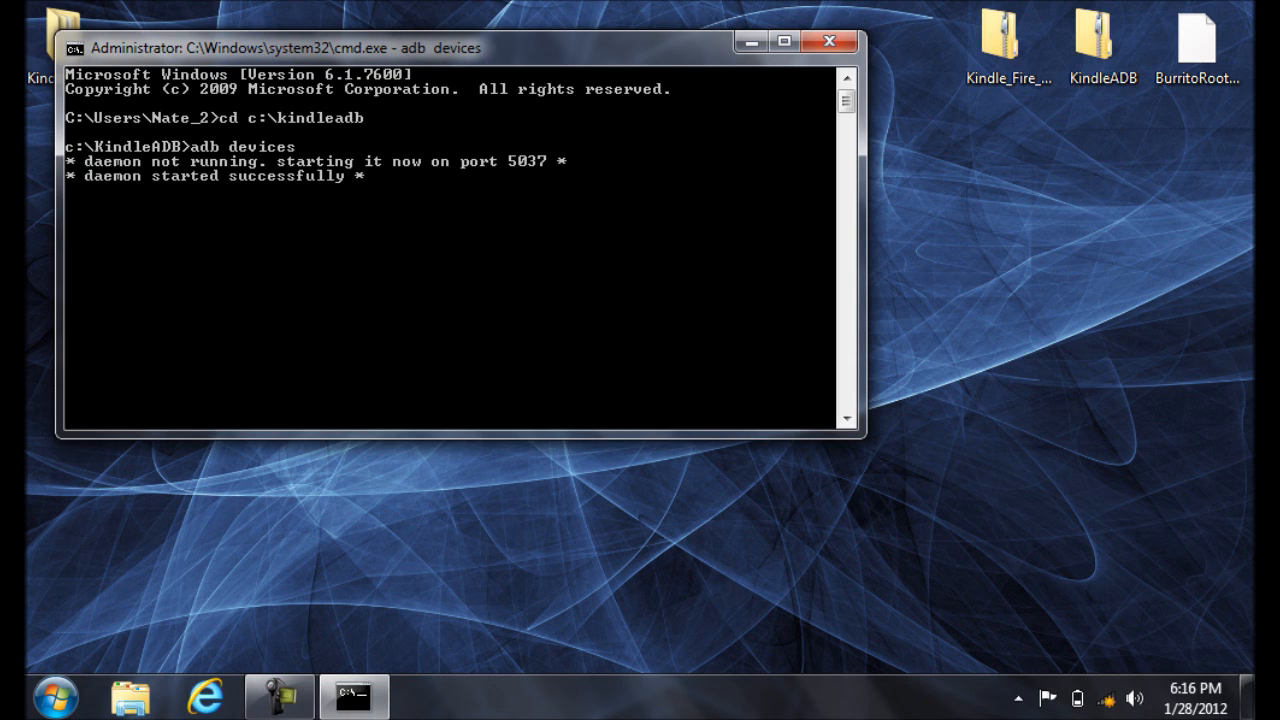
key("enter")
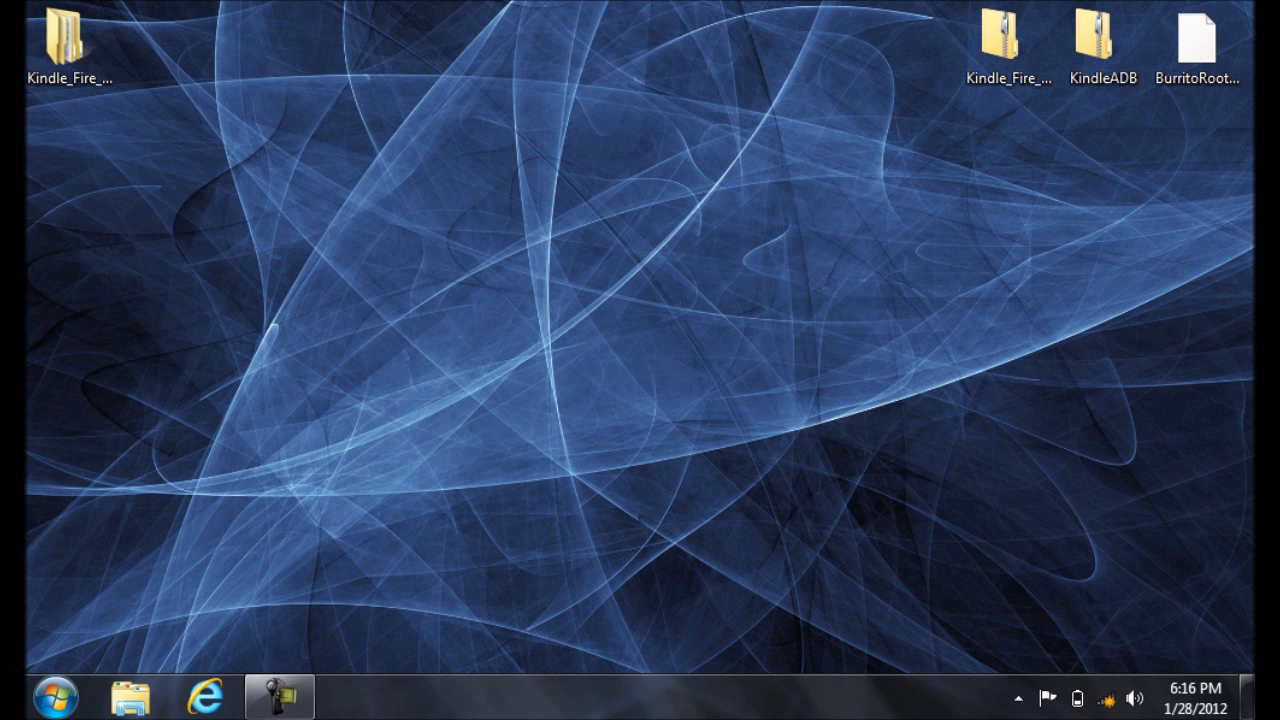
- Reach Device Manager via Computer > Manage and expand the Android Phone devices
left_click(24, 696)
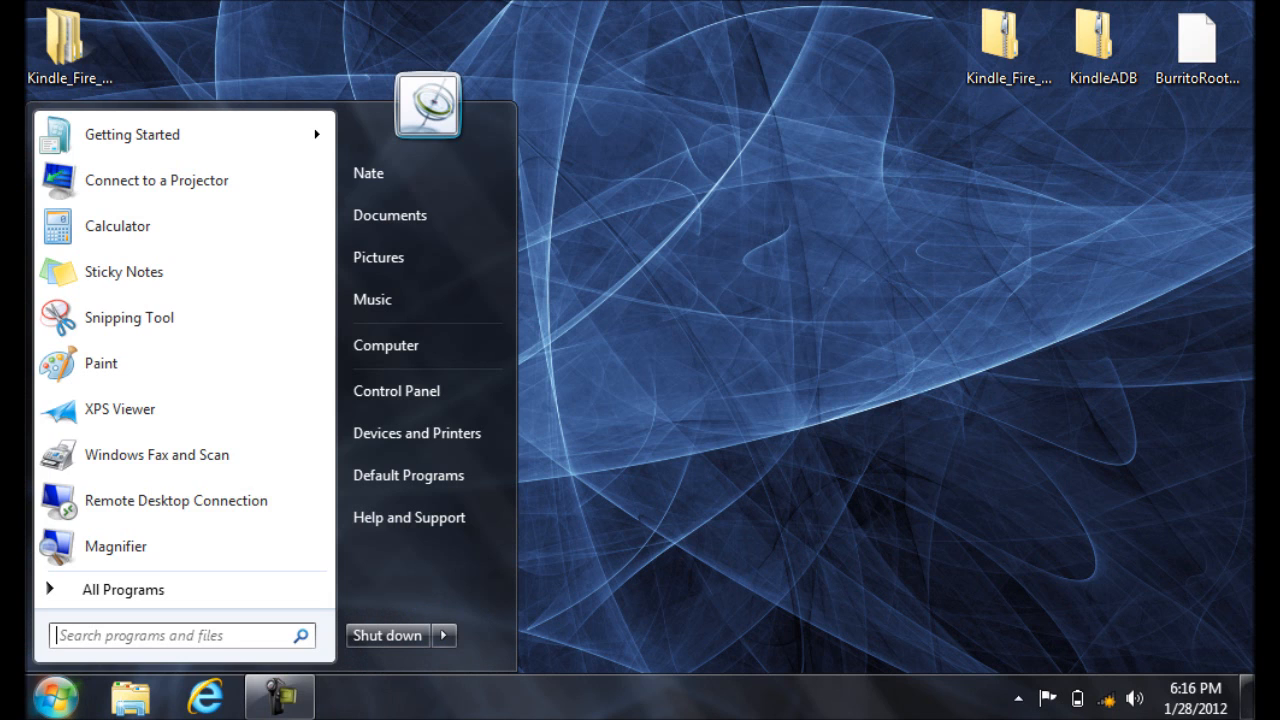
right_click(384, 344)
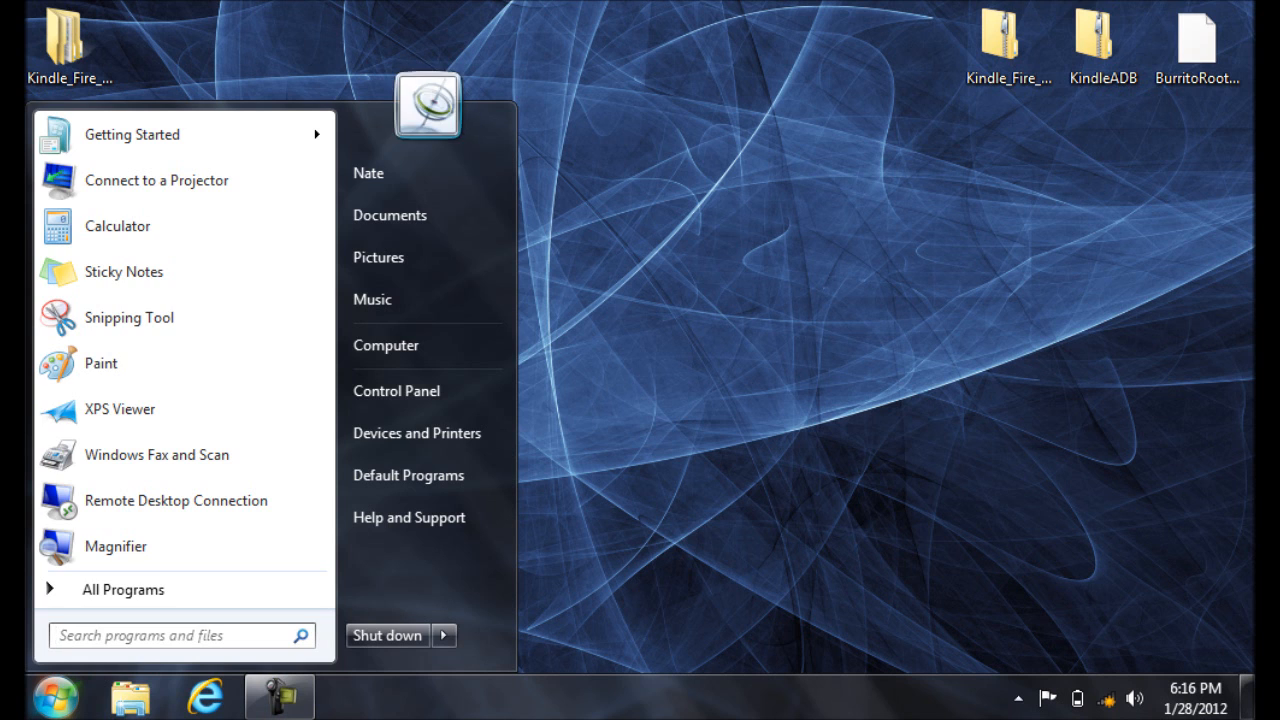
left_click(1196, 50)
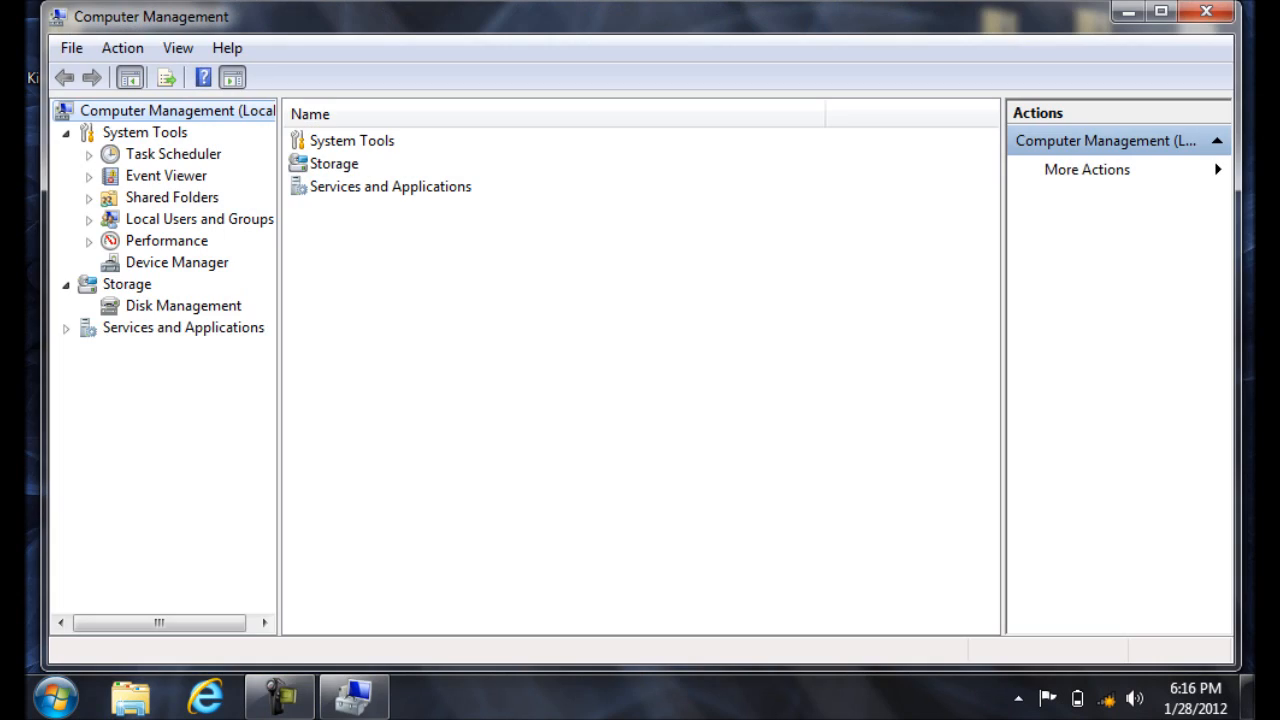
left_click(176, 262)
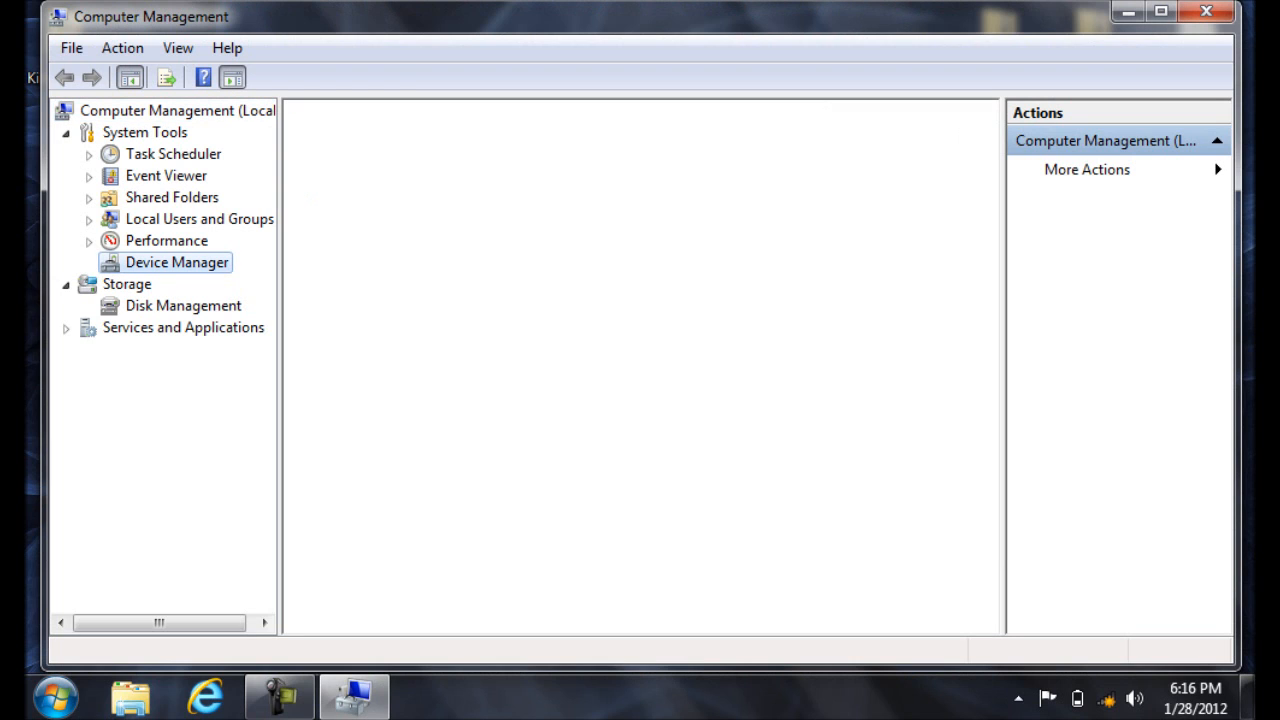
left_click(176, 262)
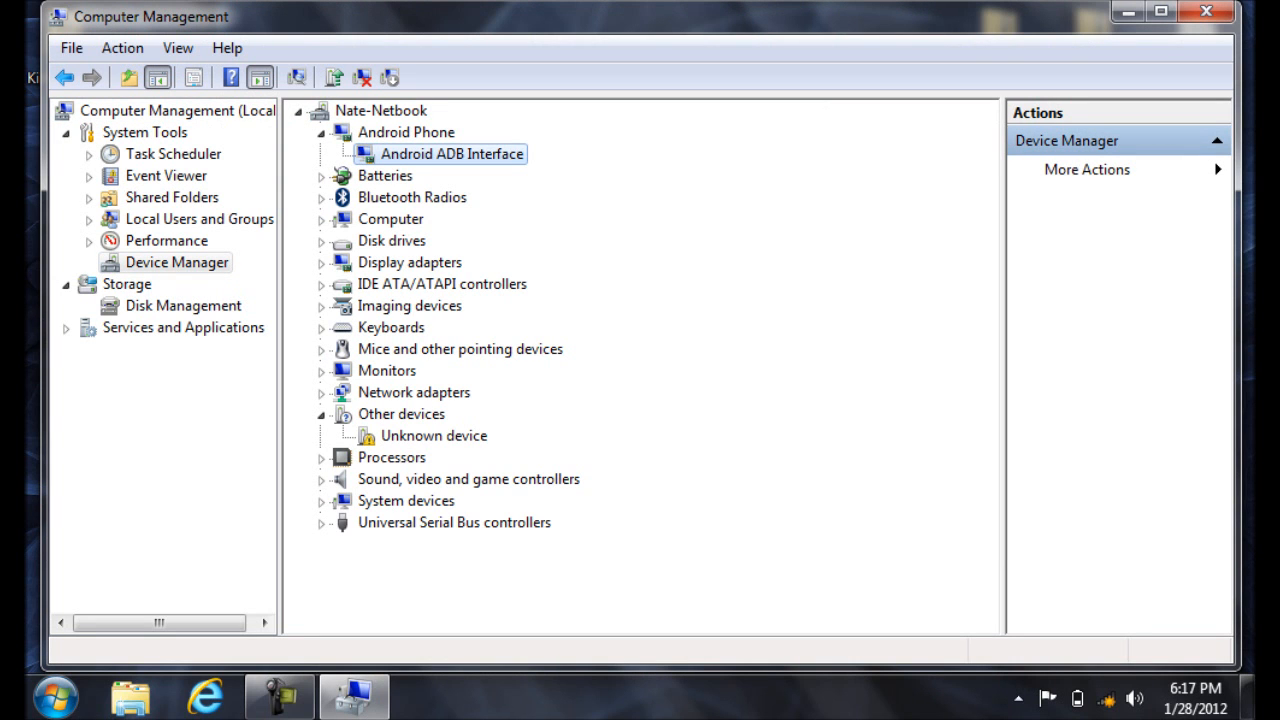
- Uninstall the Android ADB Interface device and confirm its removal
right_click(452, 152)
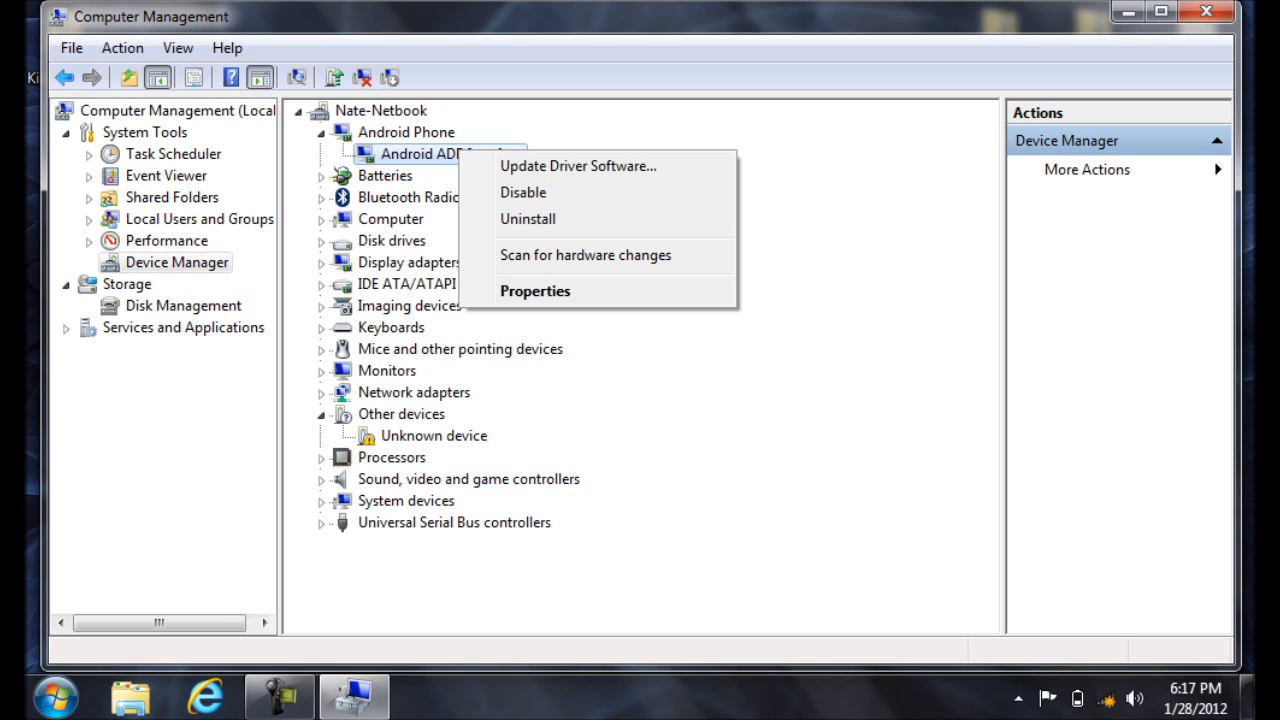
mouse_move(528, 218)
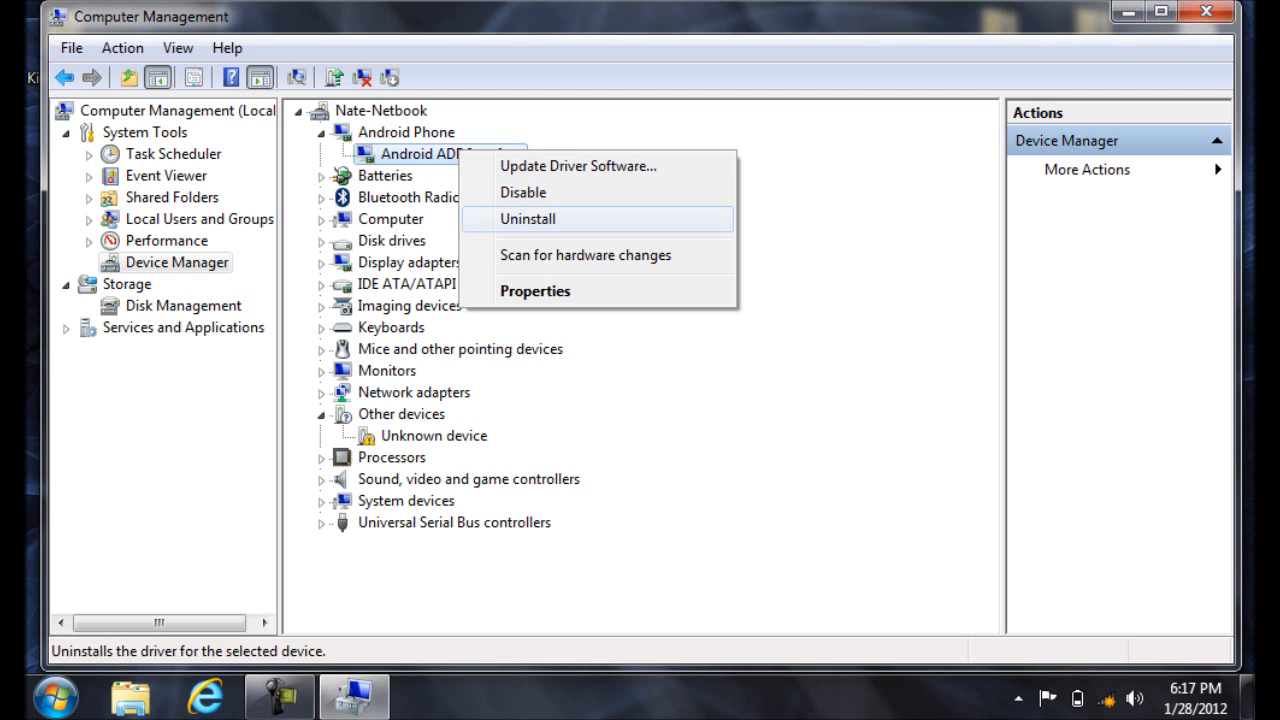
left_click(528, 218)
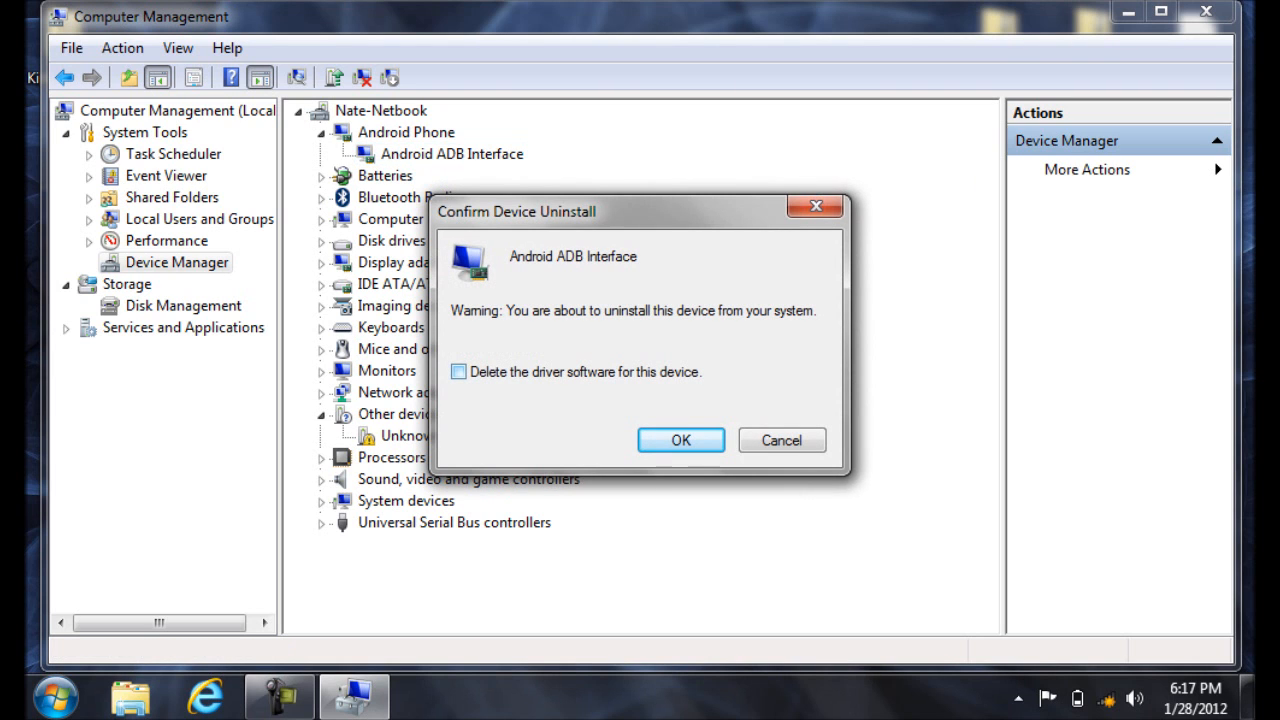
left_click(458, 370)
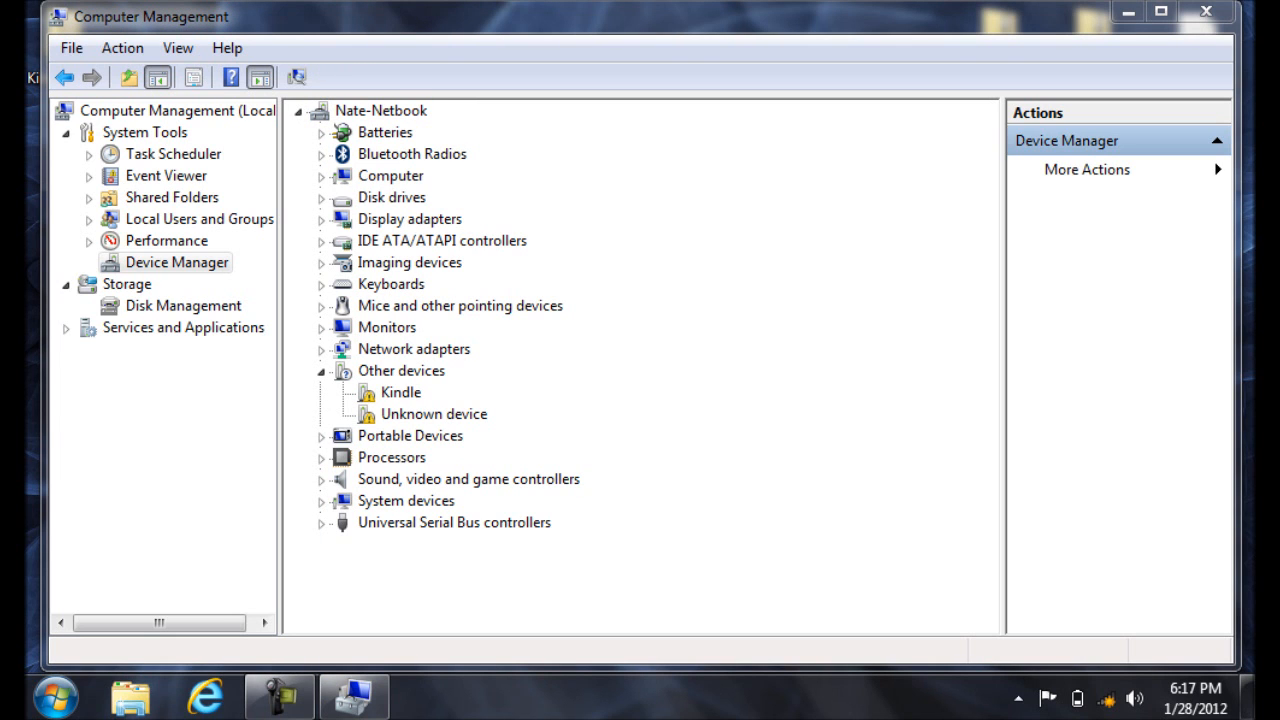
- Update the Kindle's driver, browsing to the Kindle Fire Utility drivers folder as source
right_click(400, 392)
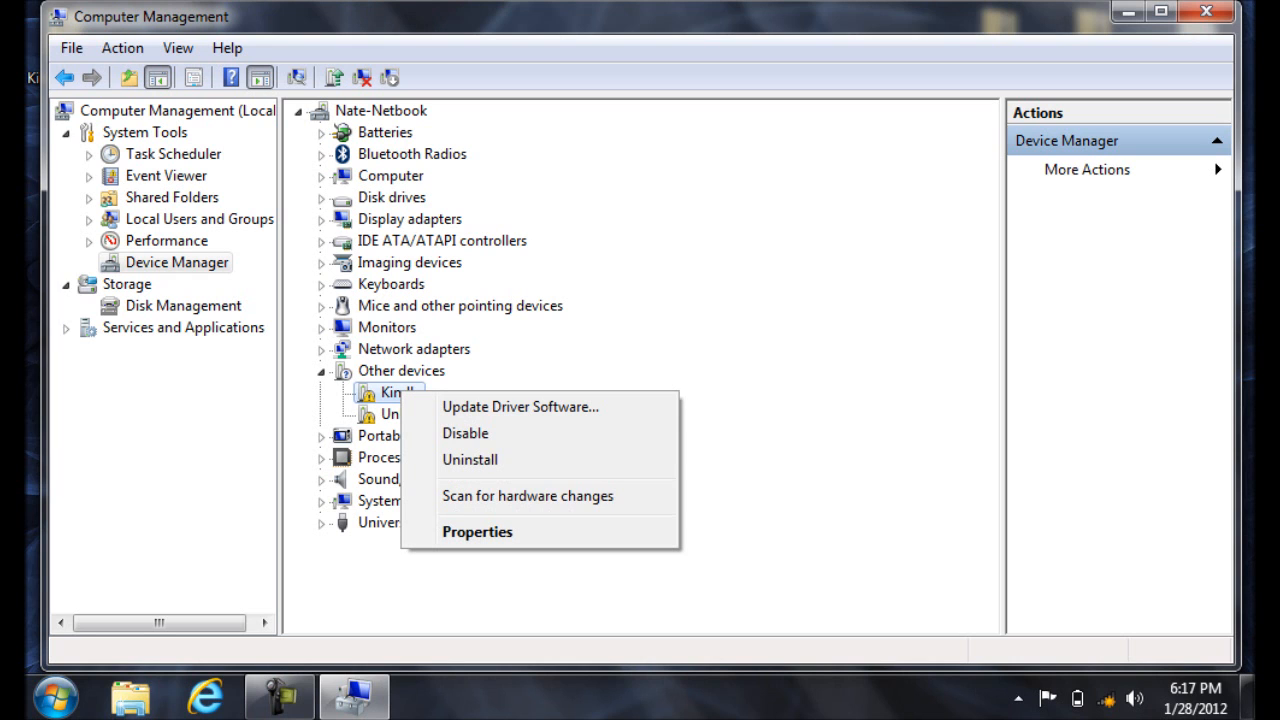
left_click(520, 406)
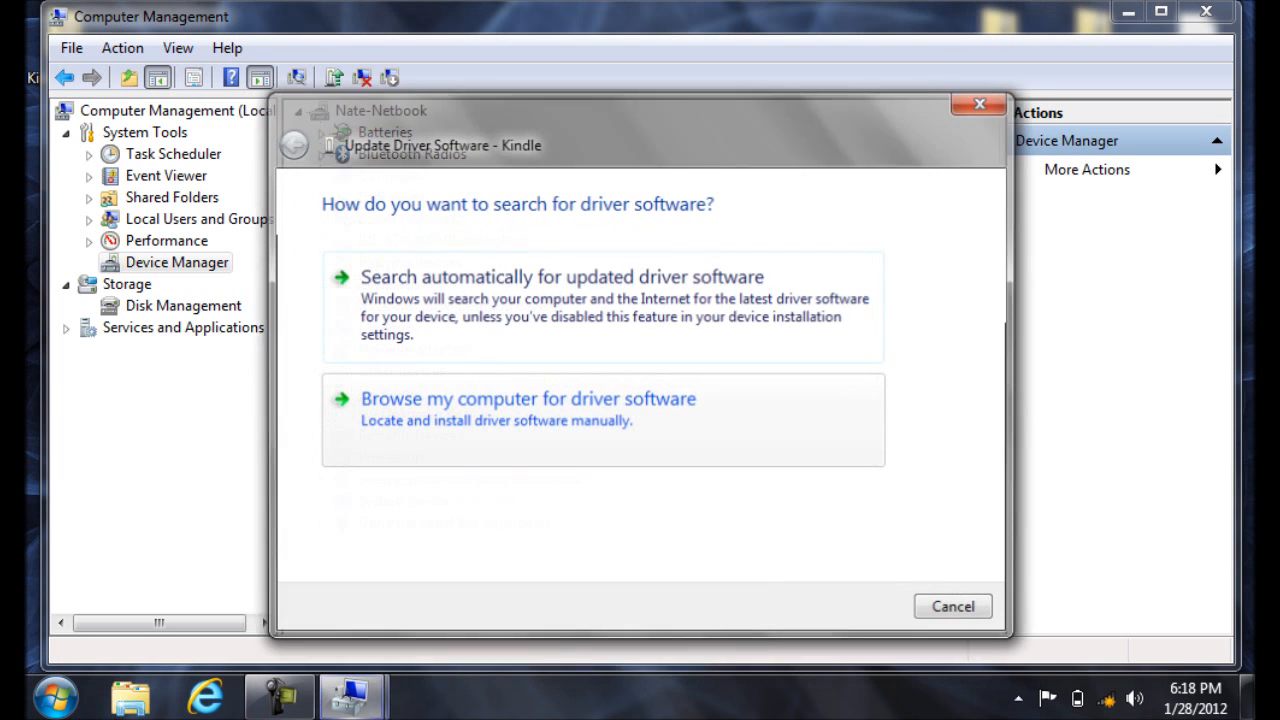
left_click(528, 398)
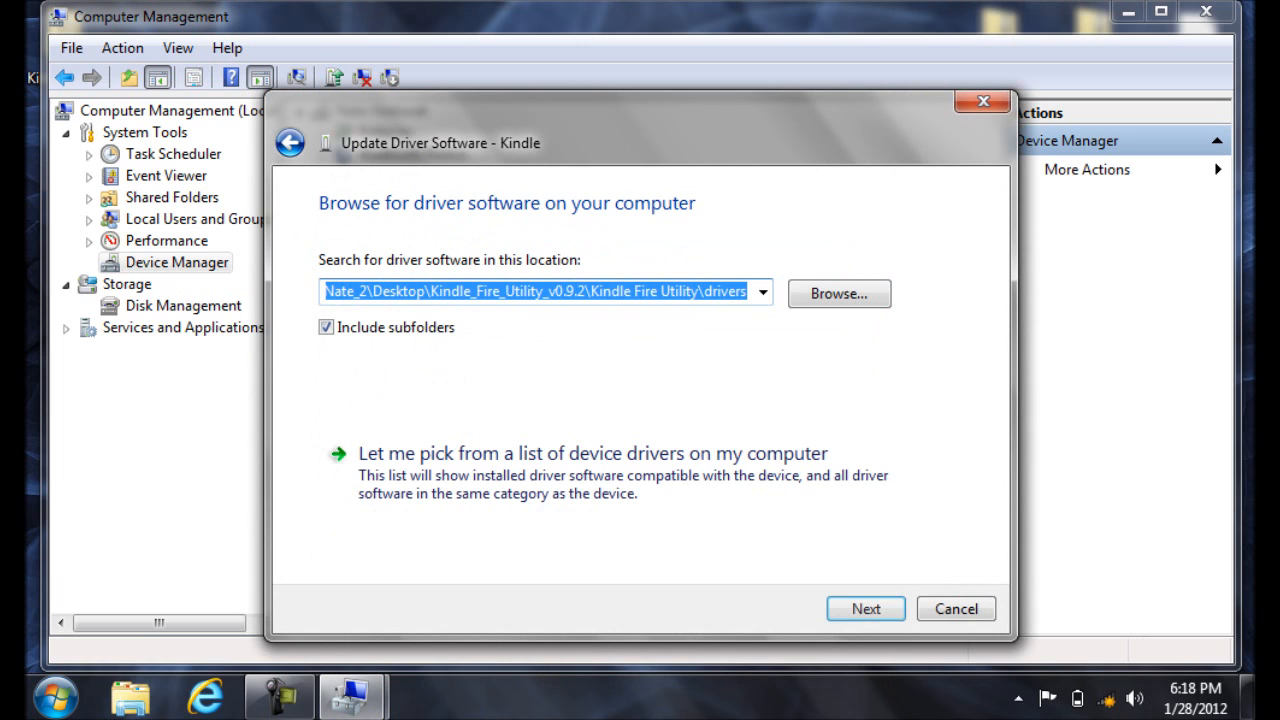
left_click(838, 292)
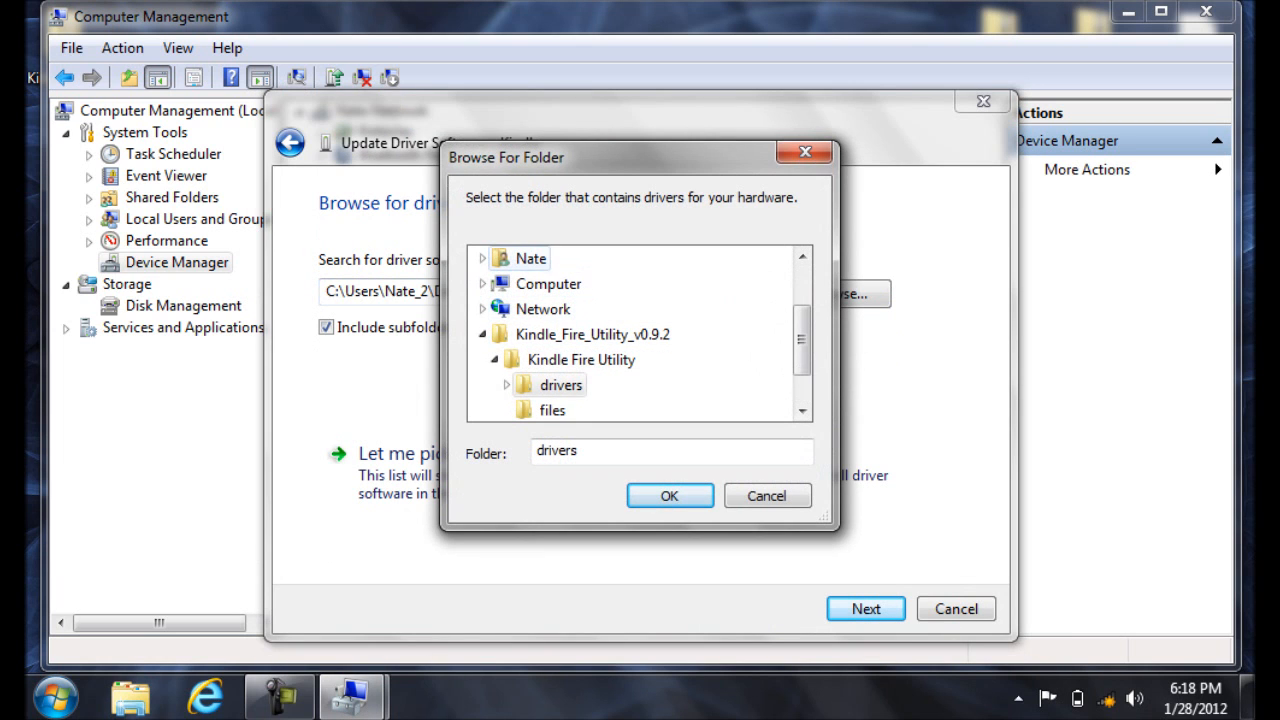
left_click(480, 258)
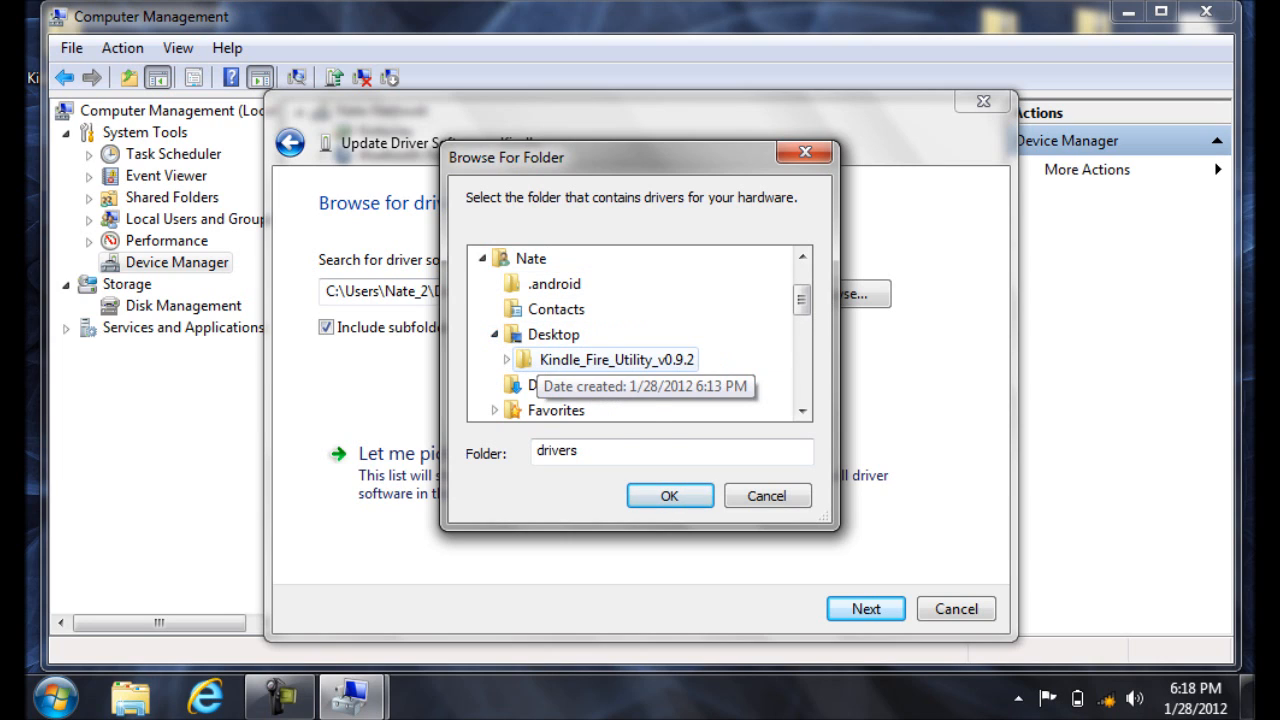
left_click(614, 360)
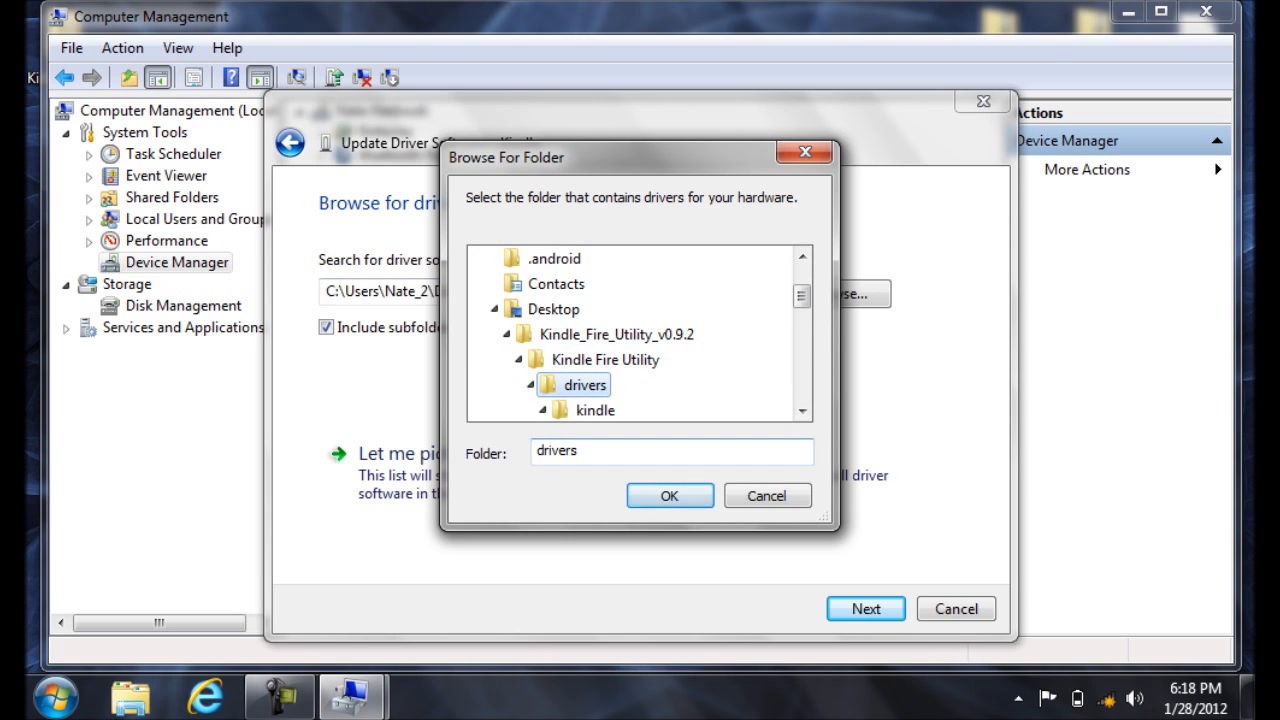
left_click(668, 496)
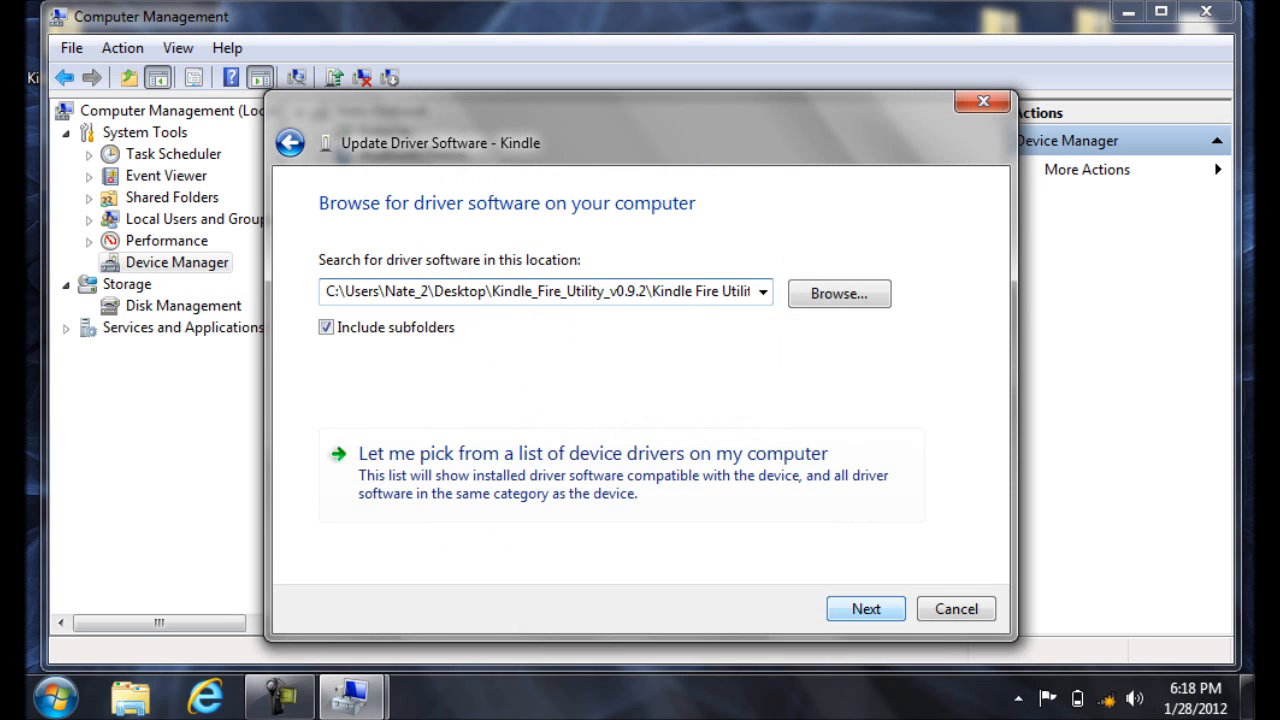
- Install the unsigned driver anyway so Kindle becomes Android Composite ADB Interface
left_click(864, 608)
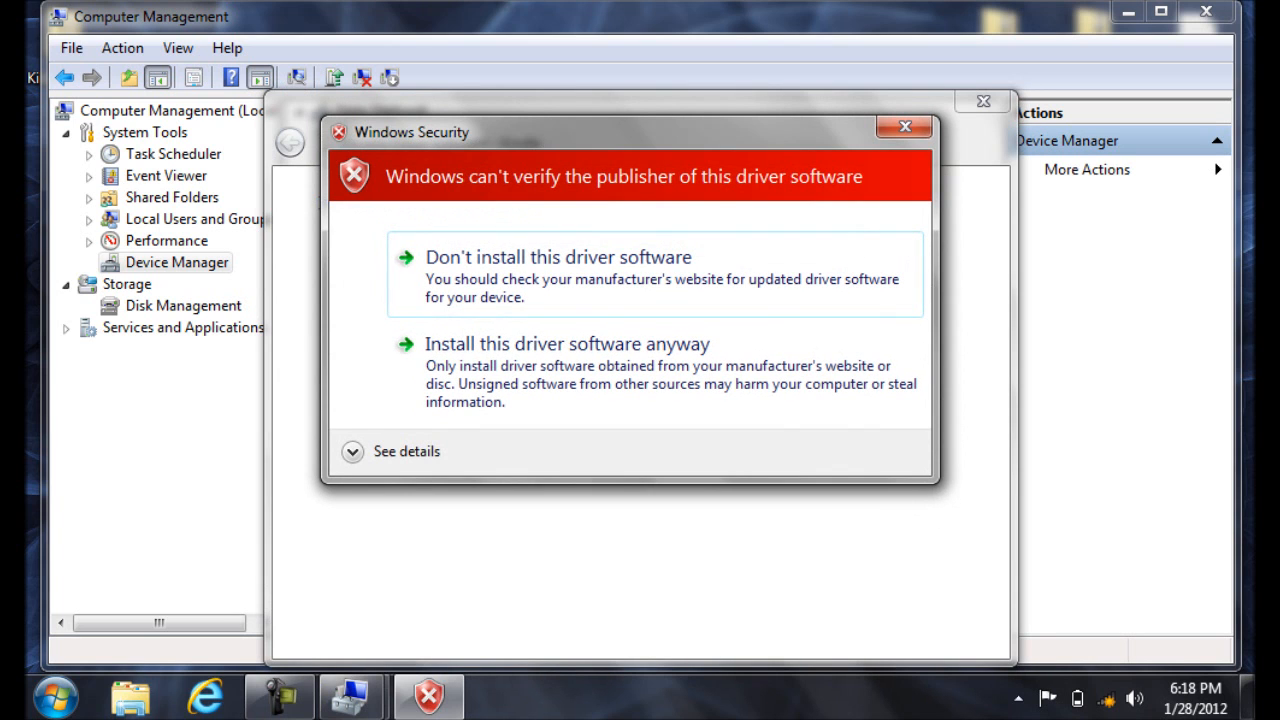
mouse_move(568, 344)
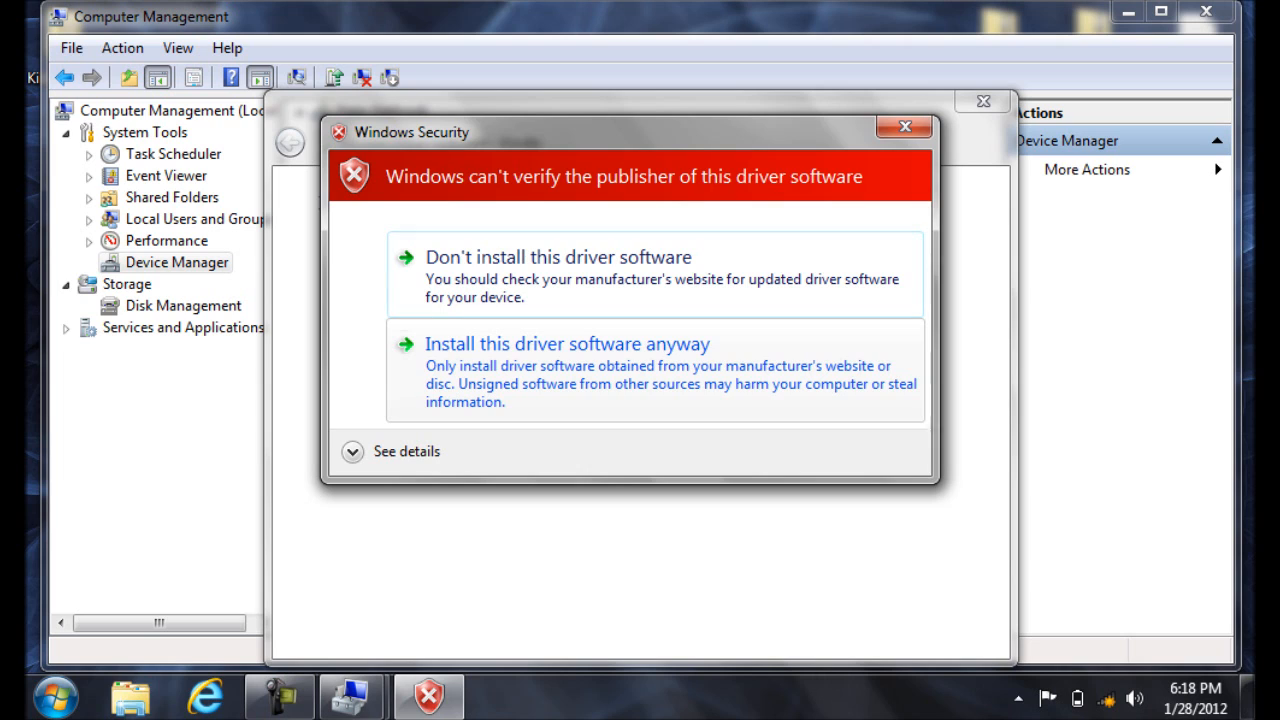
left_click(568, 344)
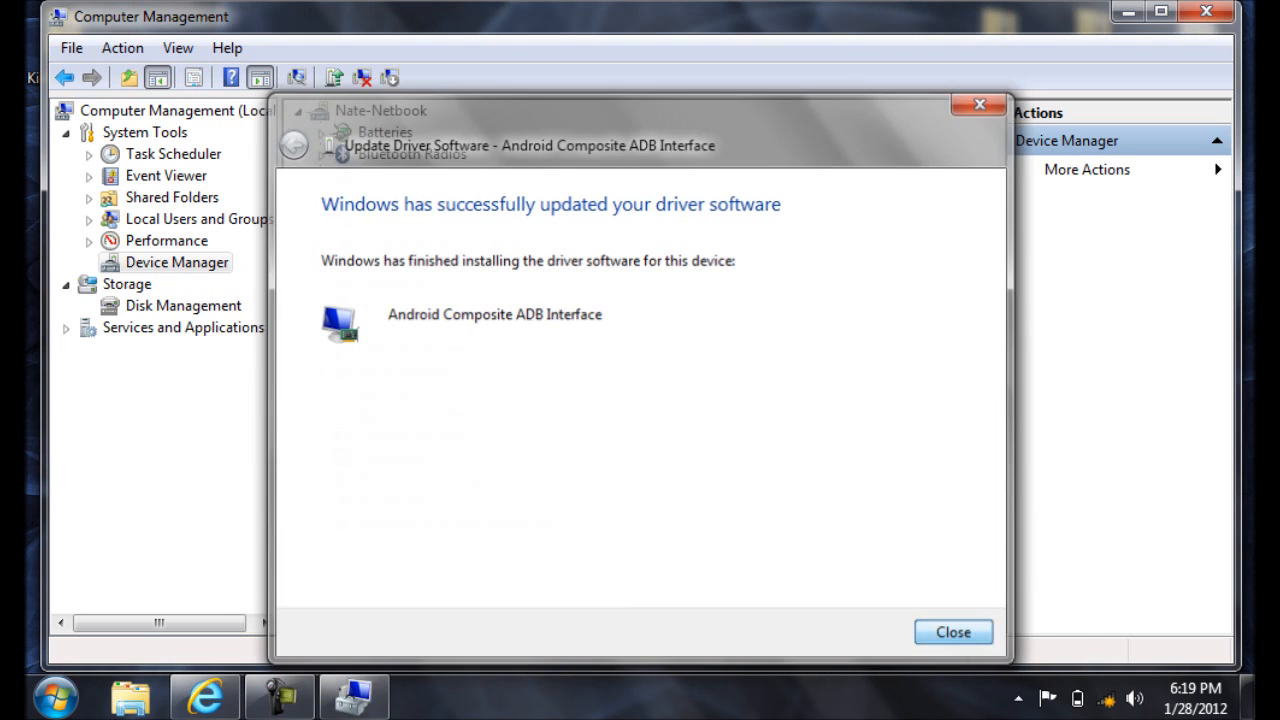
left_click(952, 632)
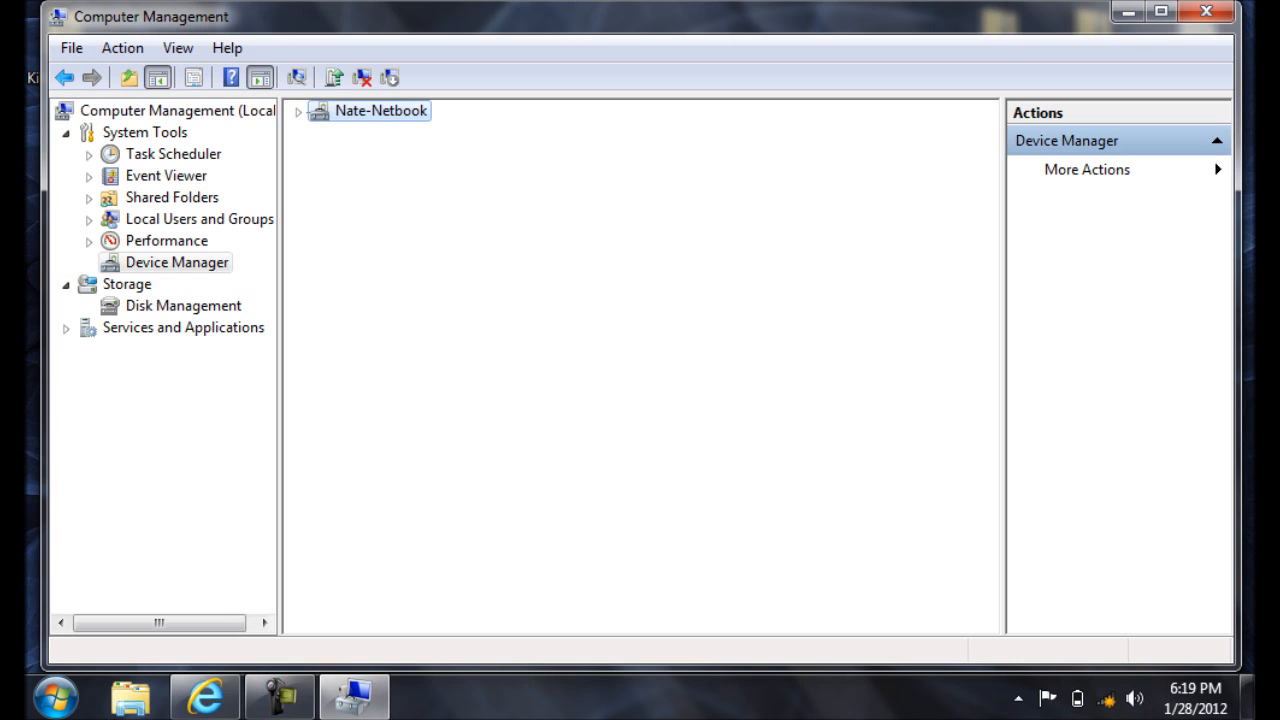
- Close Computer Management, start an administrator Command Prompt in c:\kindleadb and run adb devices
left_click(298, 112)
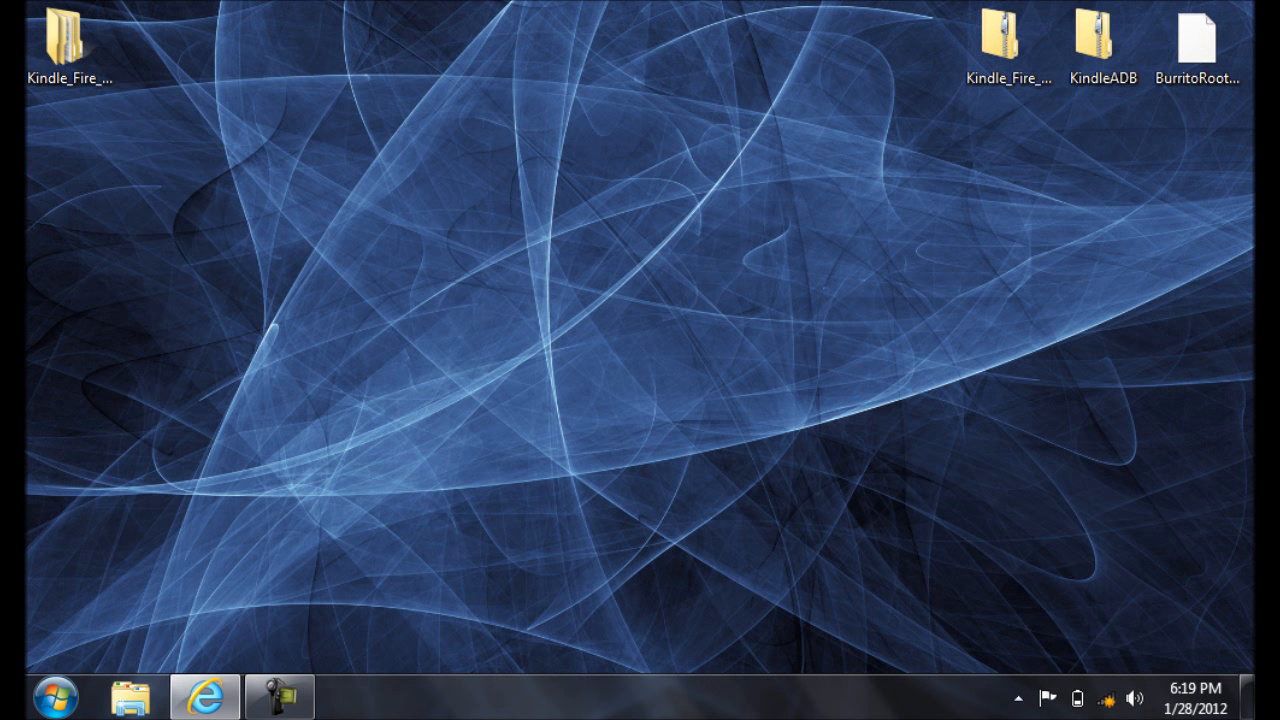
left_click(56, 696)
type("cd c")
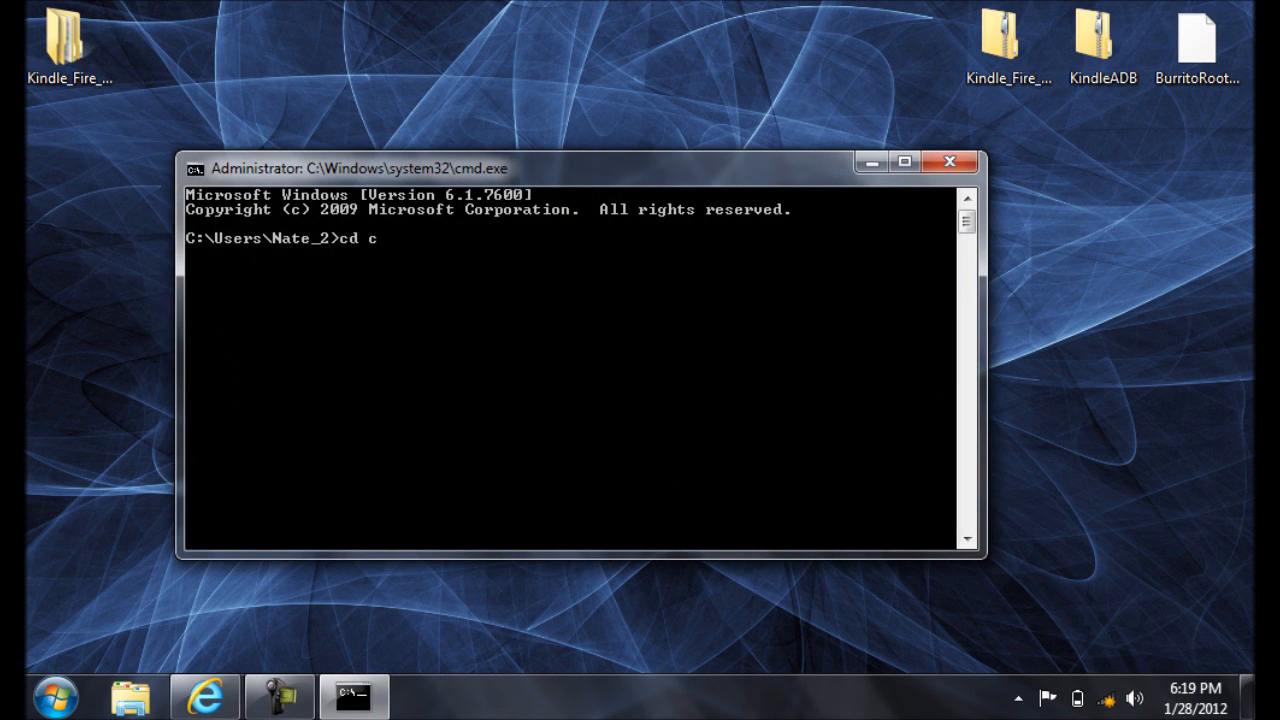
type(":\\kindle")
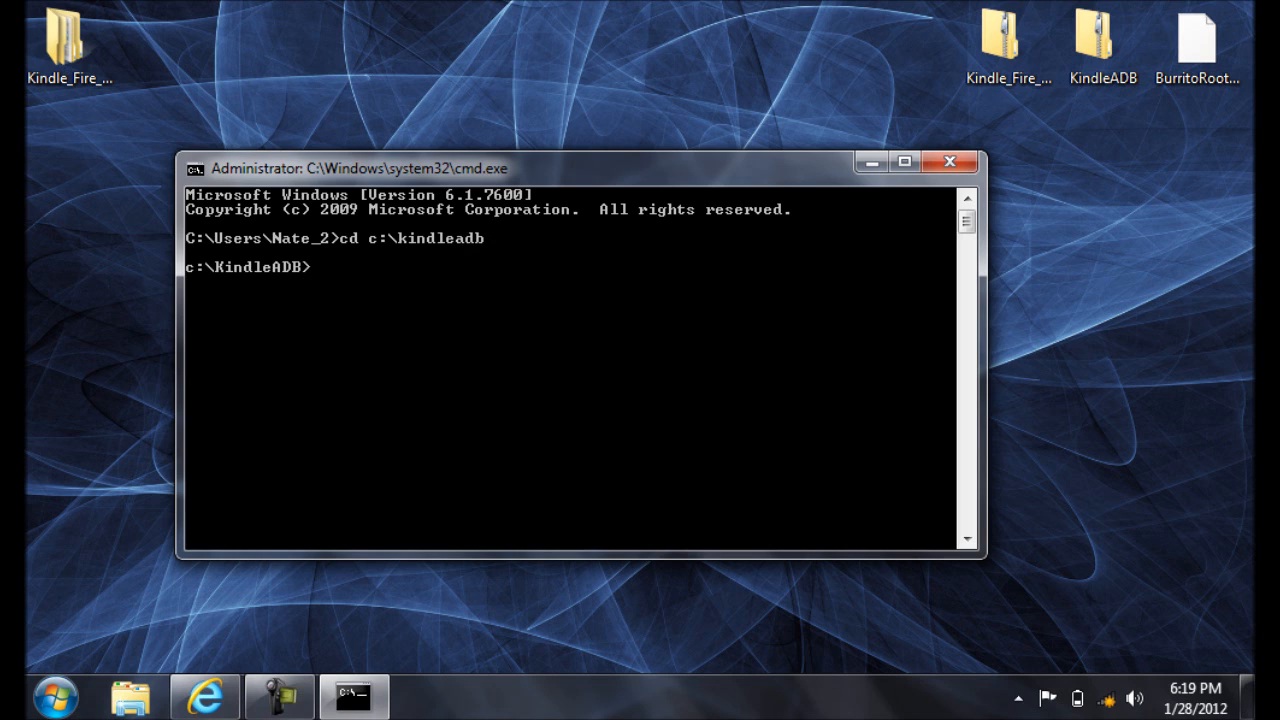
type("adb device")
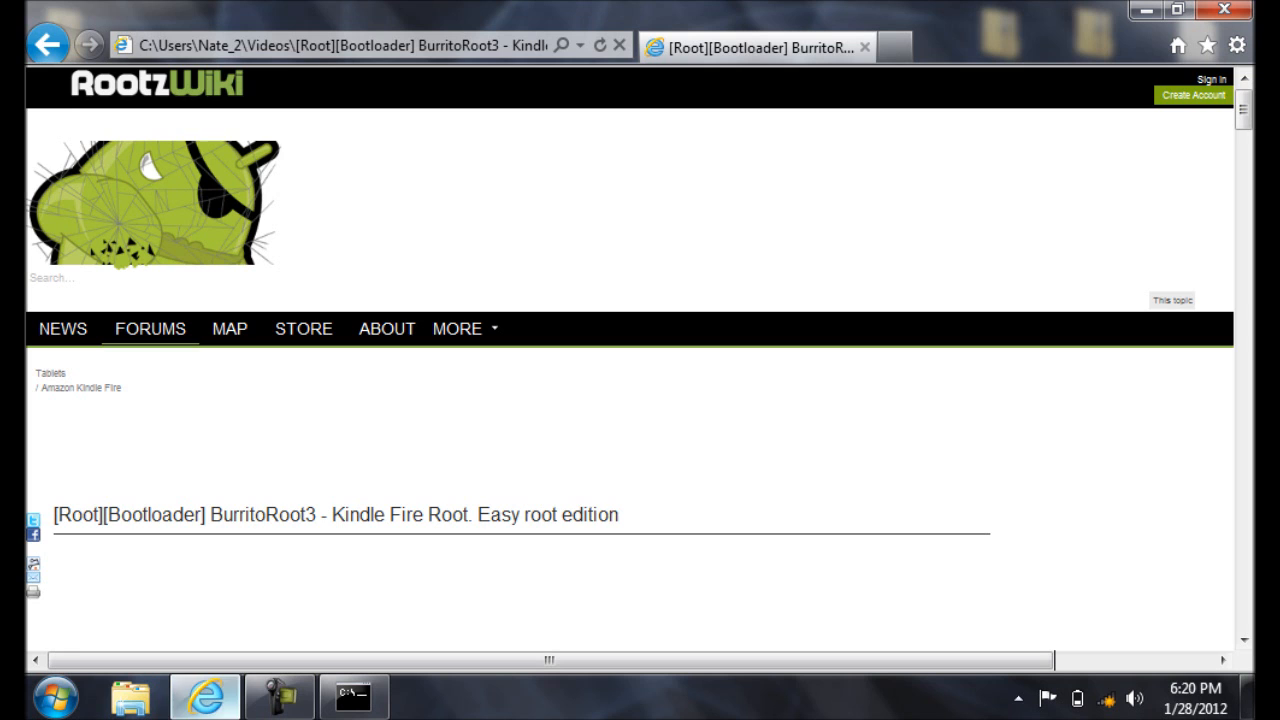
- Scroll the RootzWiki BurritoRoot3 thread down to its Usage example section
scroll("down", 3)
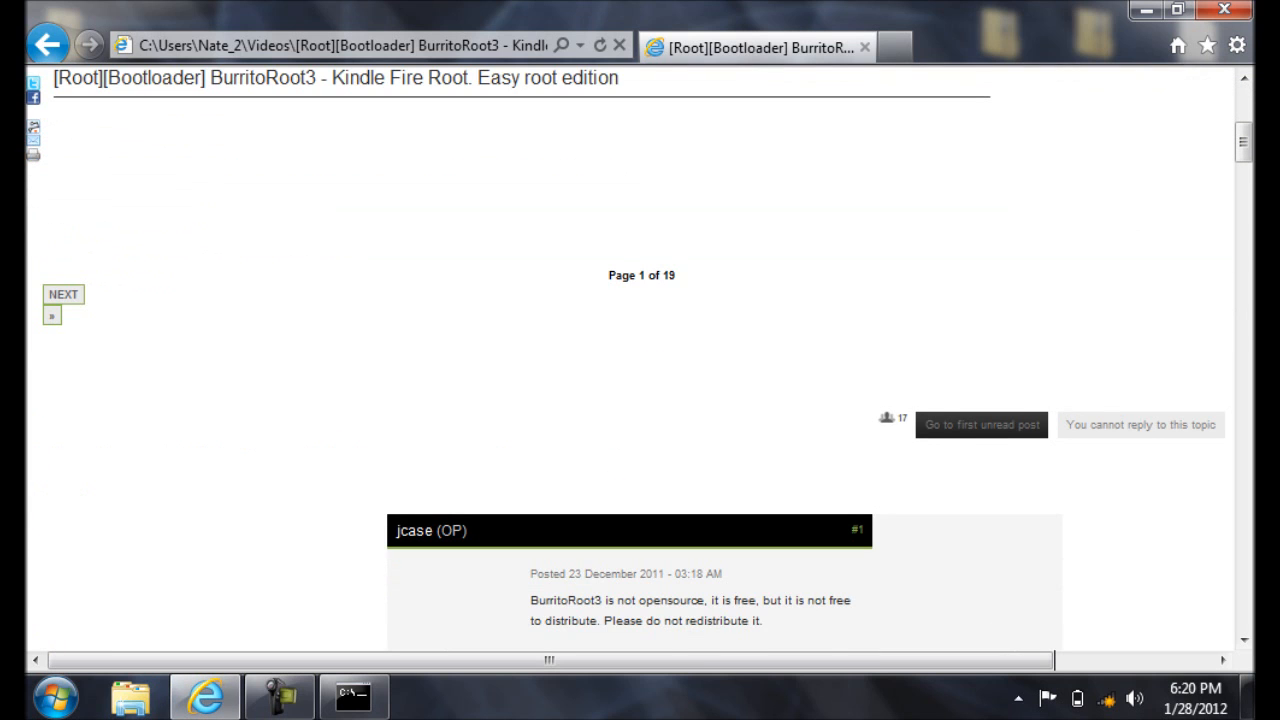
scroll("down", 3)
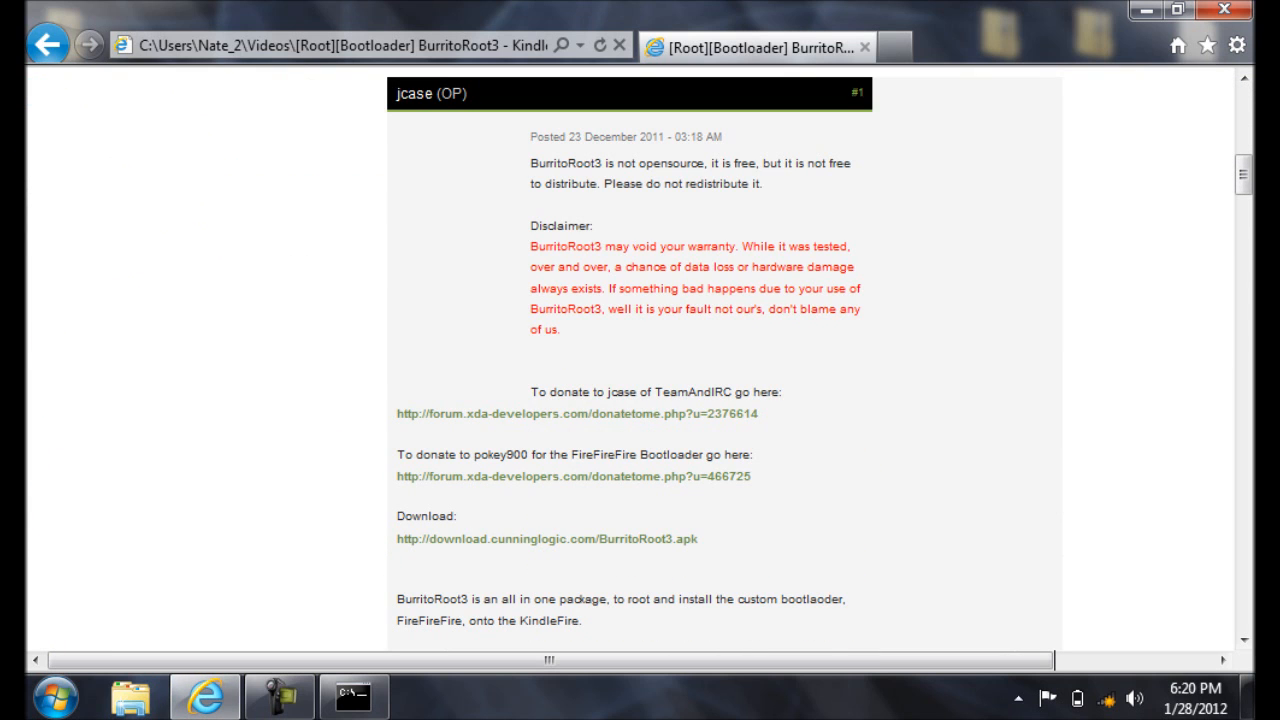
scroll("down", 3)
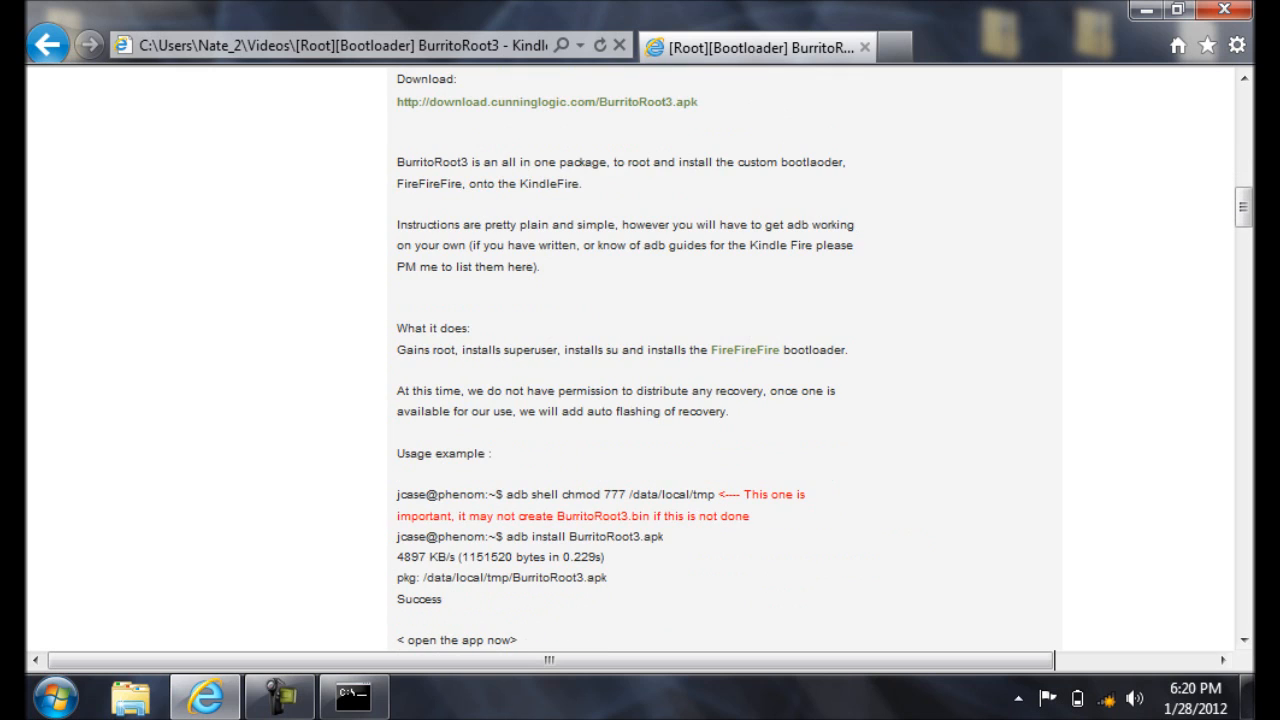
scroll("down", 3)
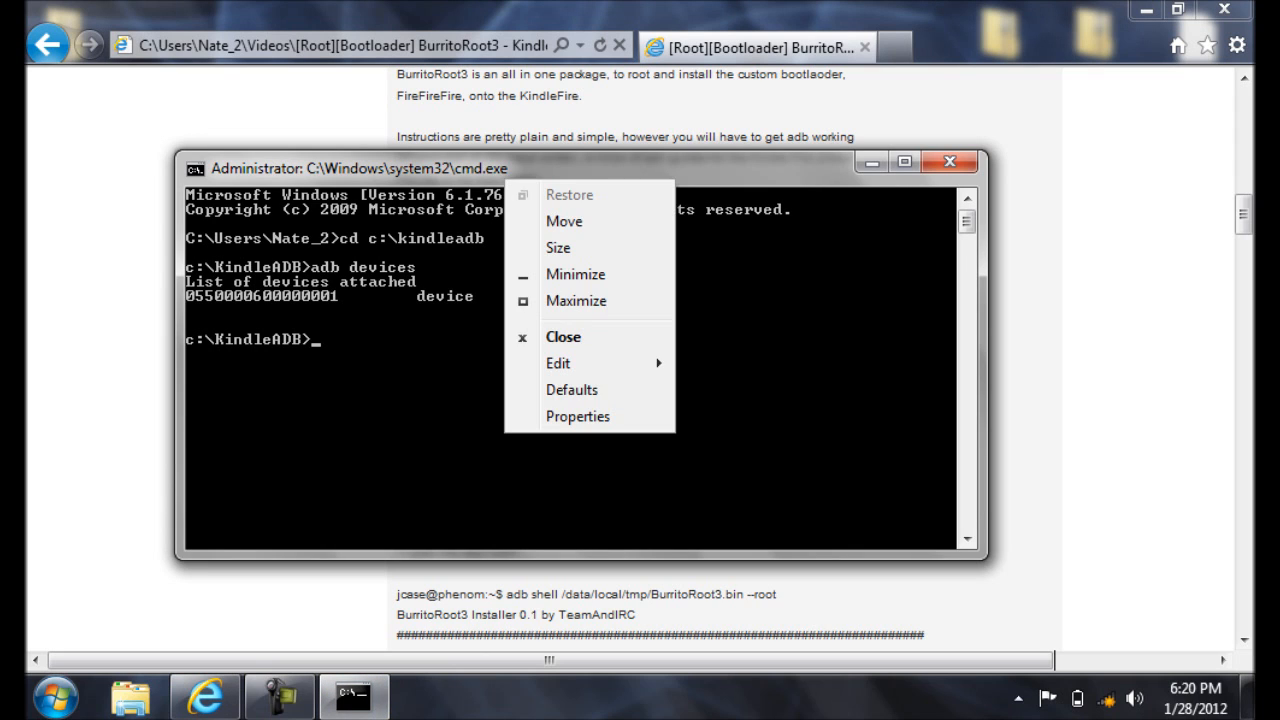
- Select the adb shell chmod 777 /data/local/tmp command in the forum post
left_click(558, 364)
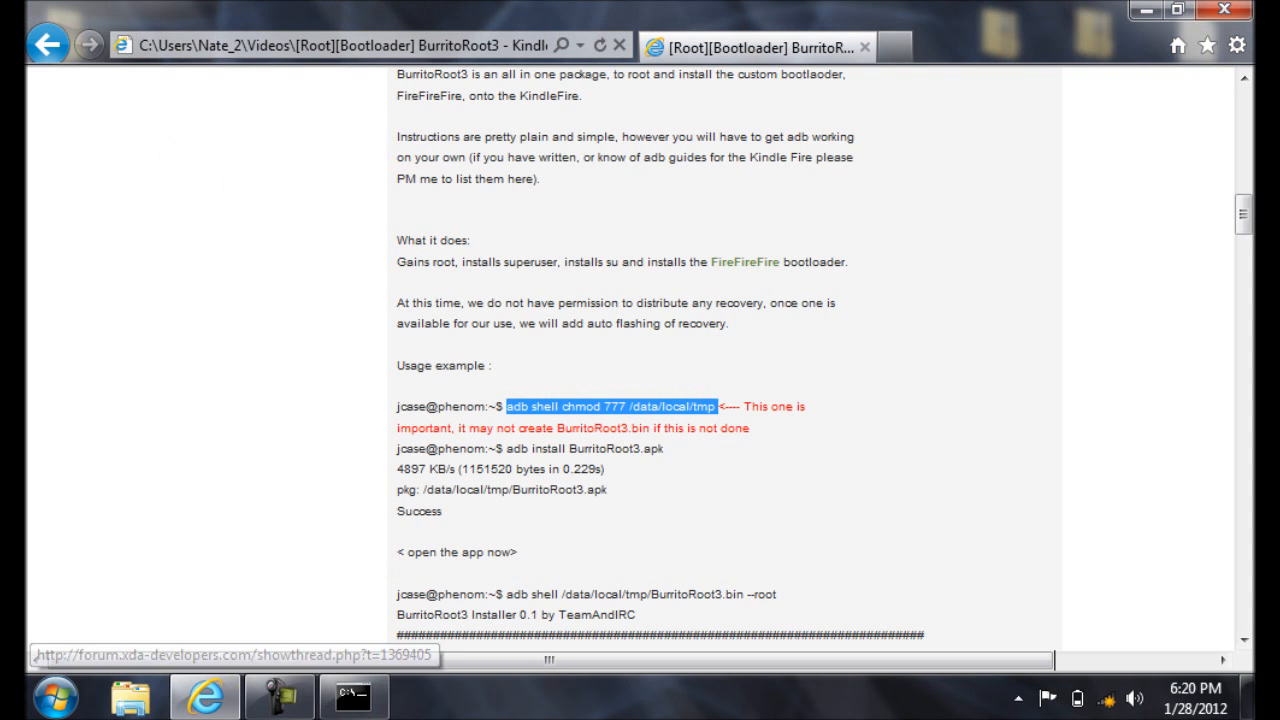
scroll("down", 3)
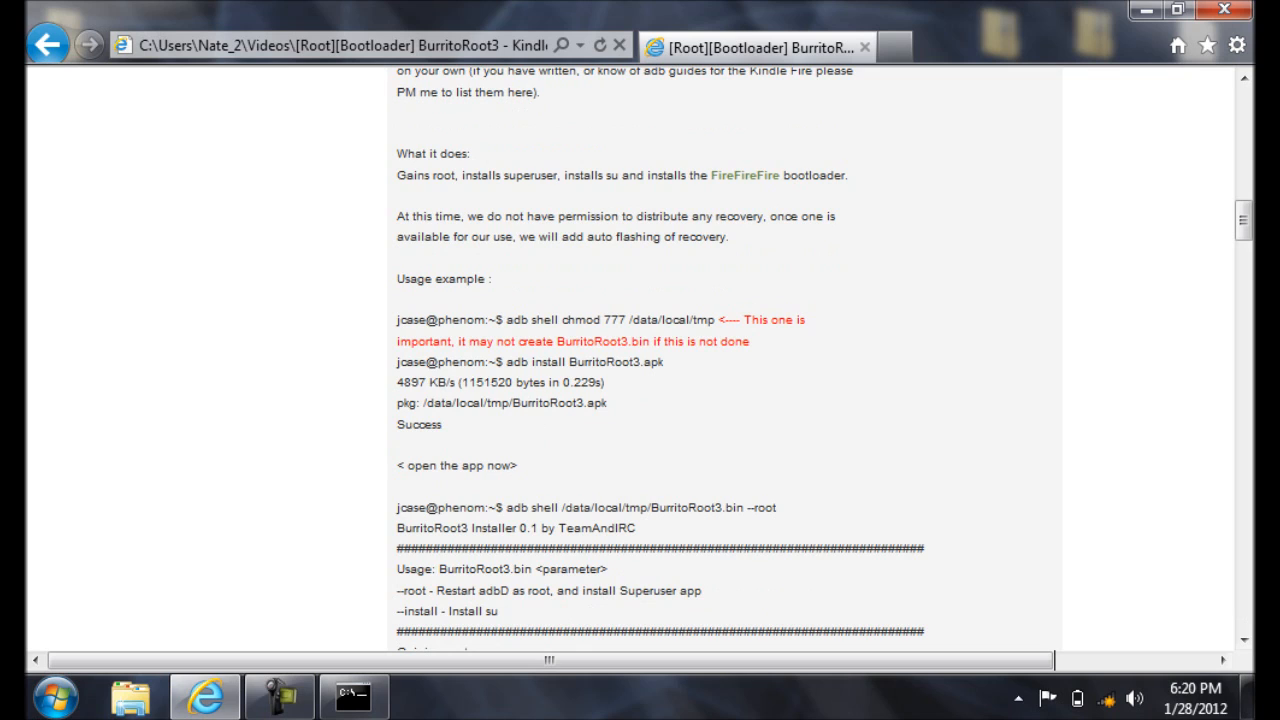
double_click(584, 362)
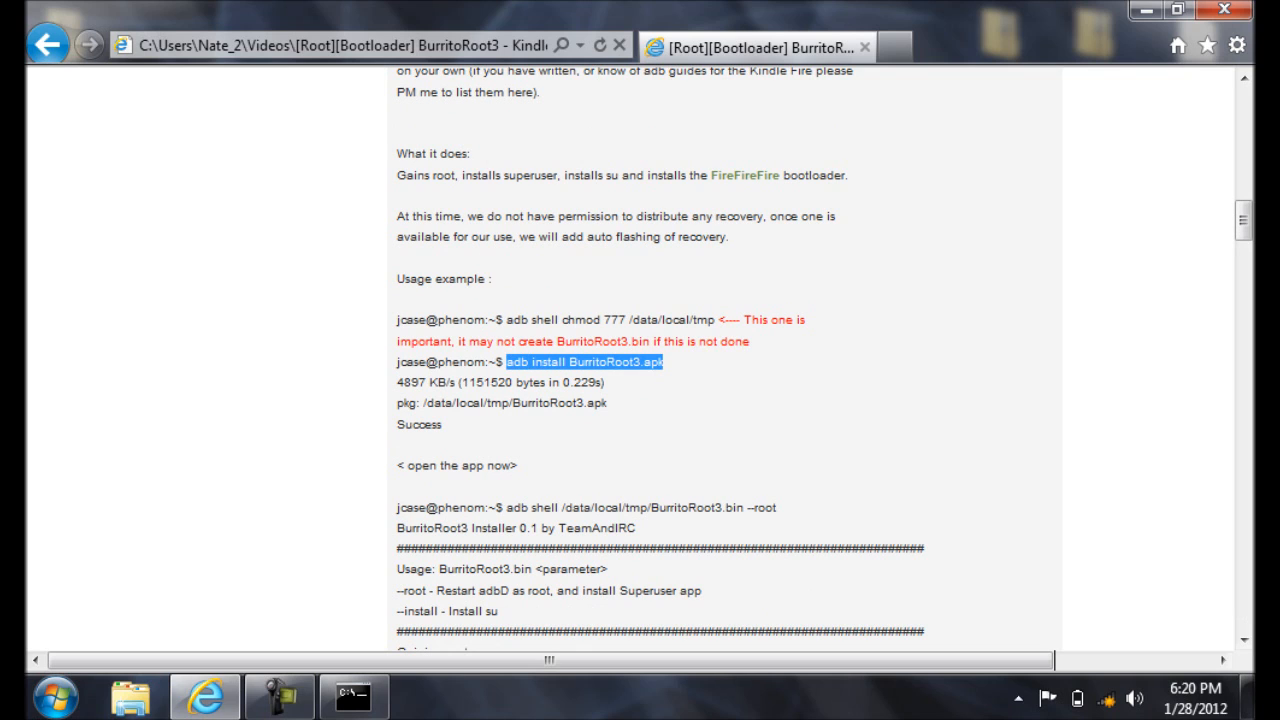
- Paste the copied chmod command into Command Prompt via the title-bar Edit menu and run it
left_click(354, 696)
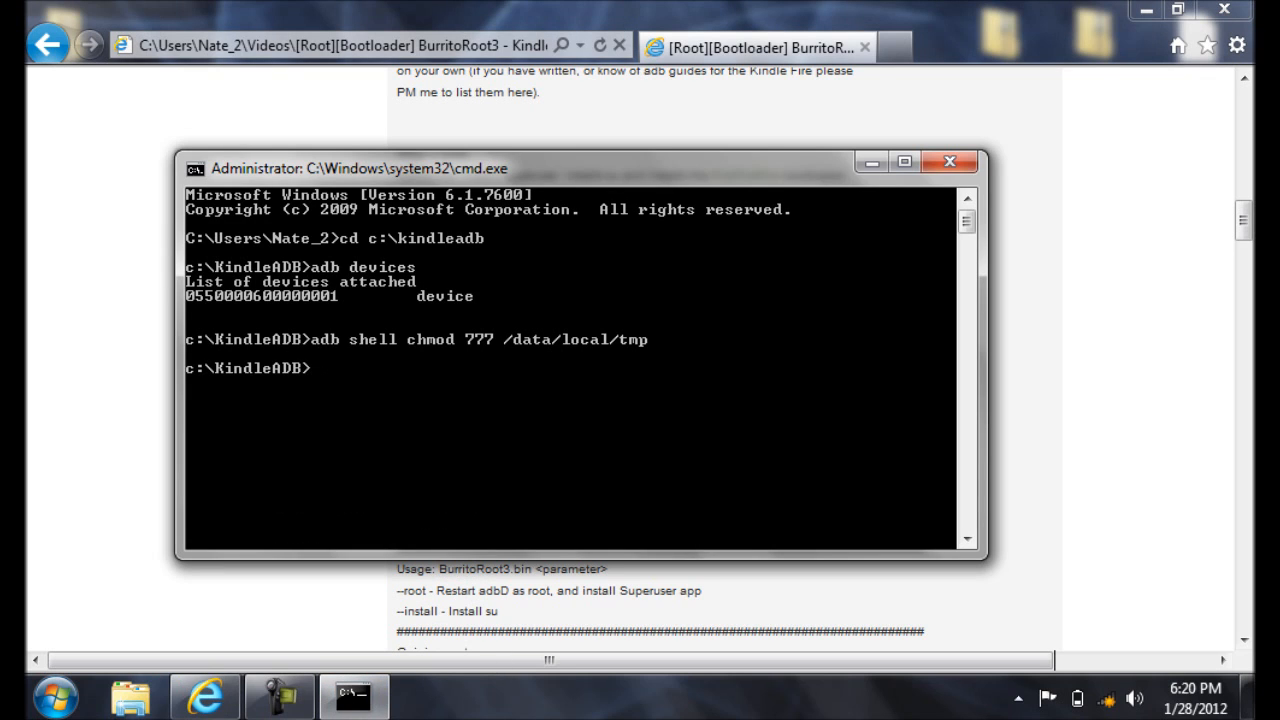
right_click(196, 168)
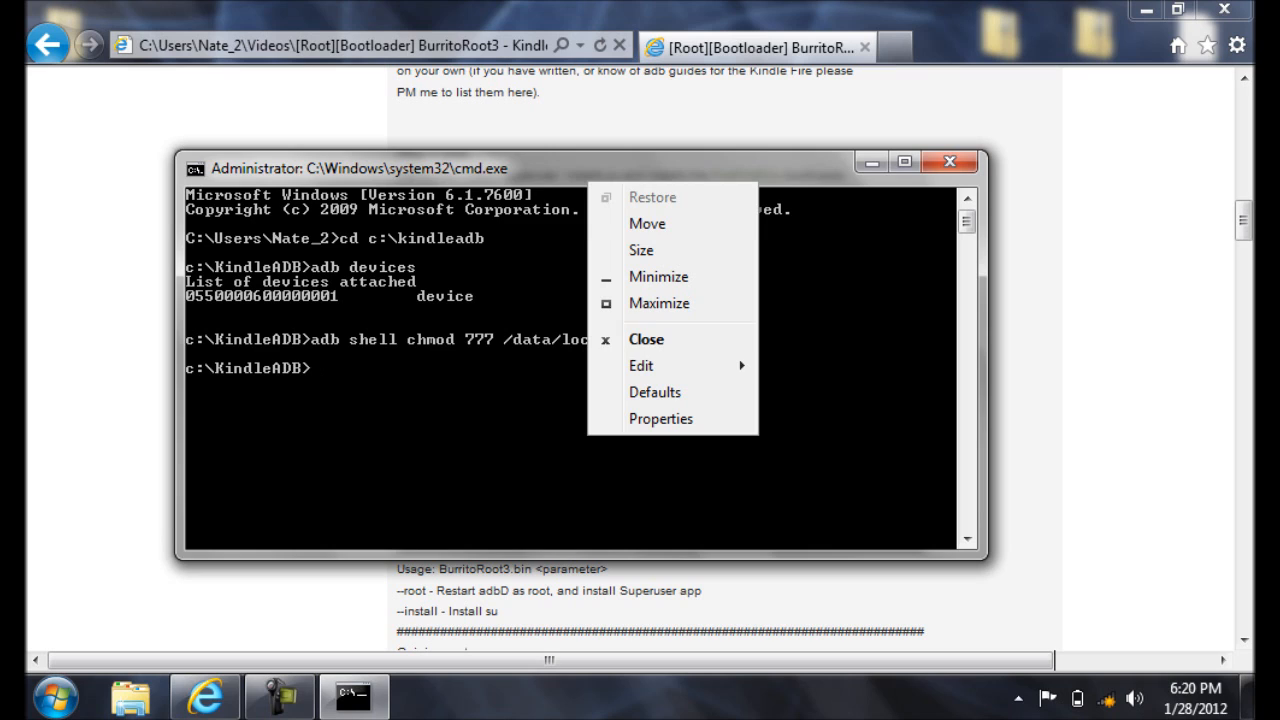
left_click(640, 364)
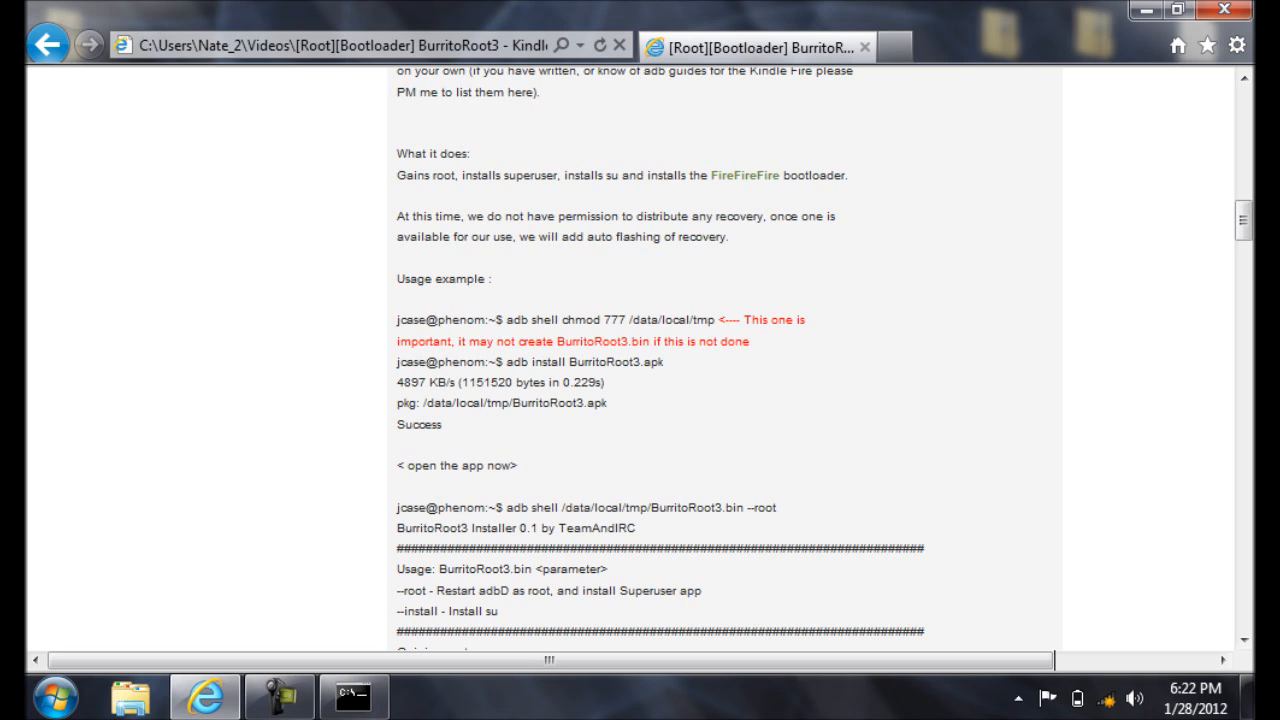
- Run 'adb install BurritoRoot3.apk' in cmd so the app installs and reports Success
double_click(762, 508)
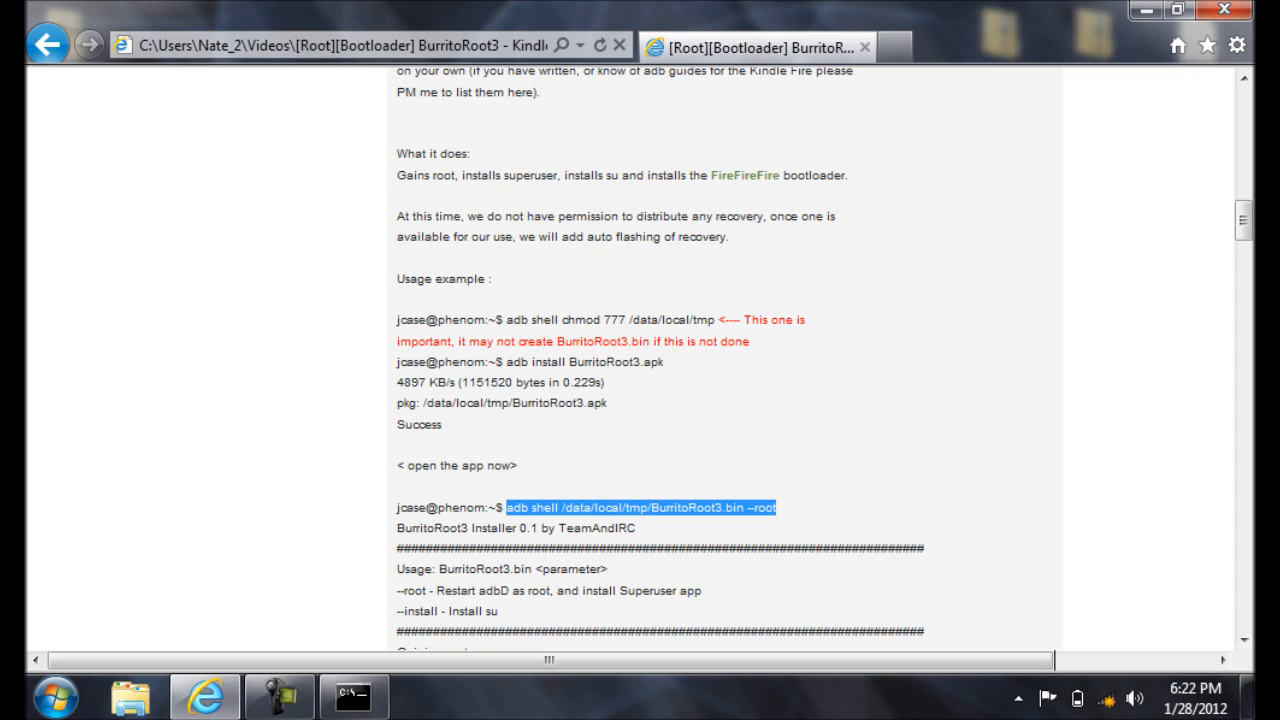
left_click(352, 696)
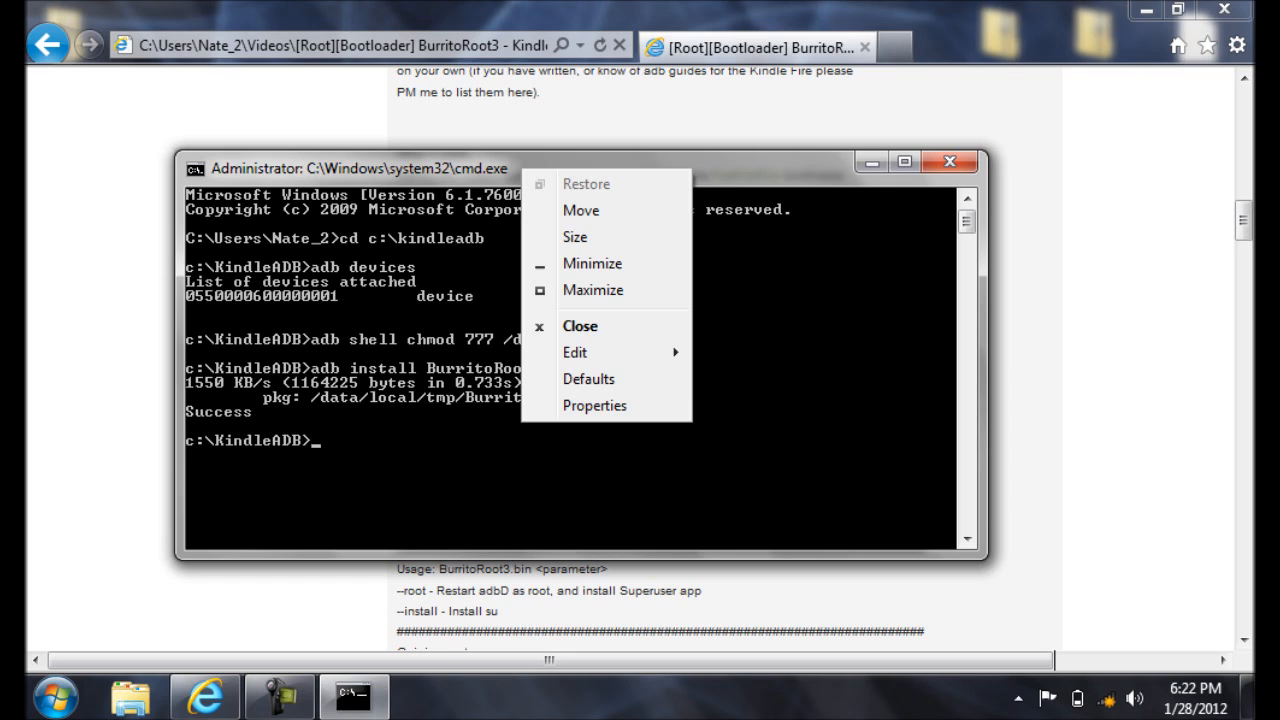
left_click(576, 352)
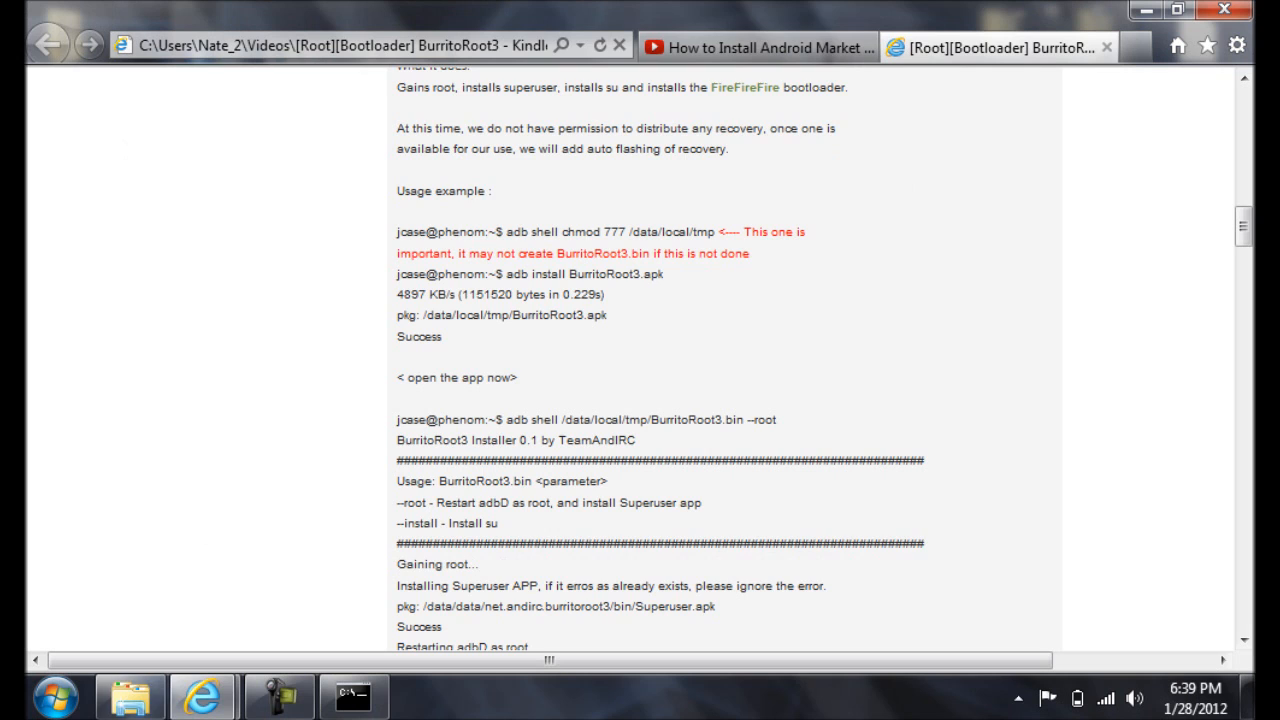
- Select the 'adb shell /data/local/tmp/BurritoRoot3.bin --install' command in the forum post
scroll("down", 3)
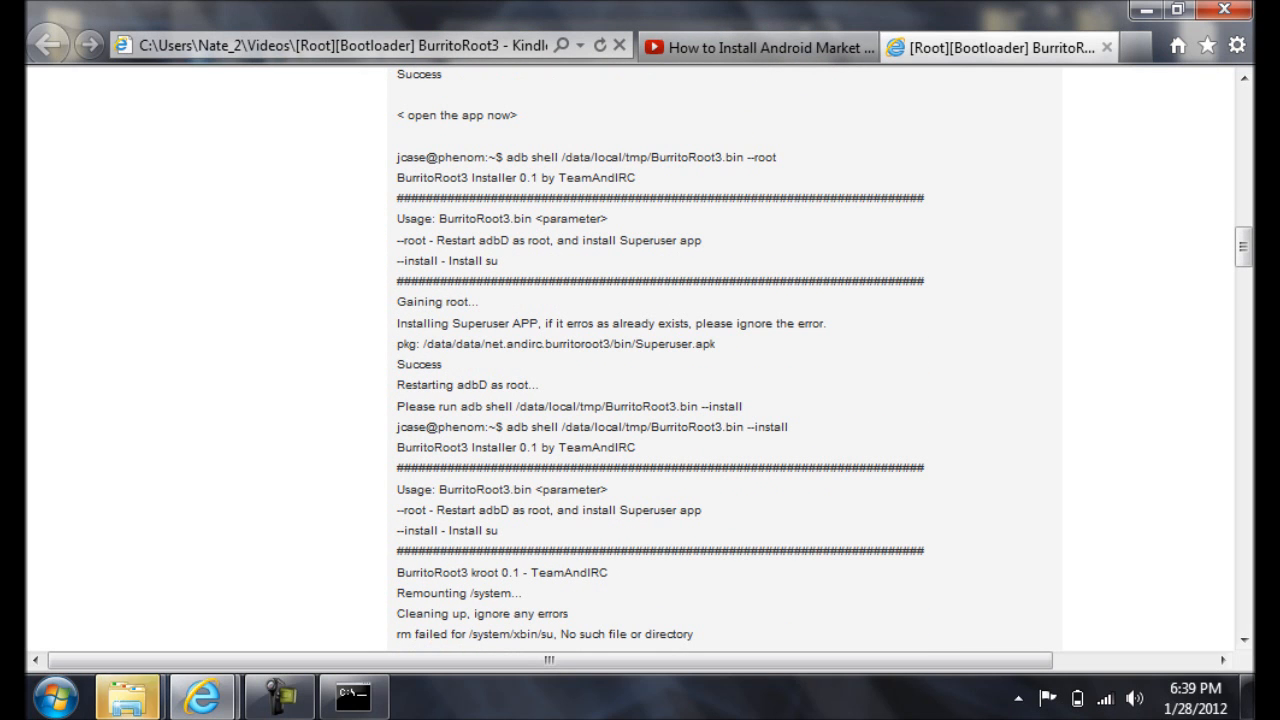
left_click_drag(564, 428, 788, 428)
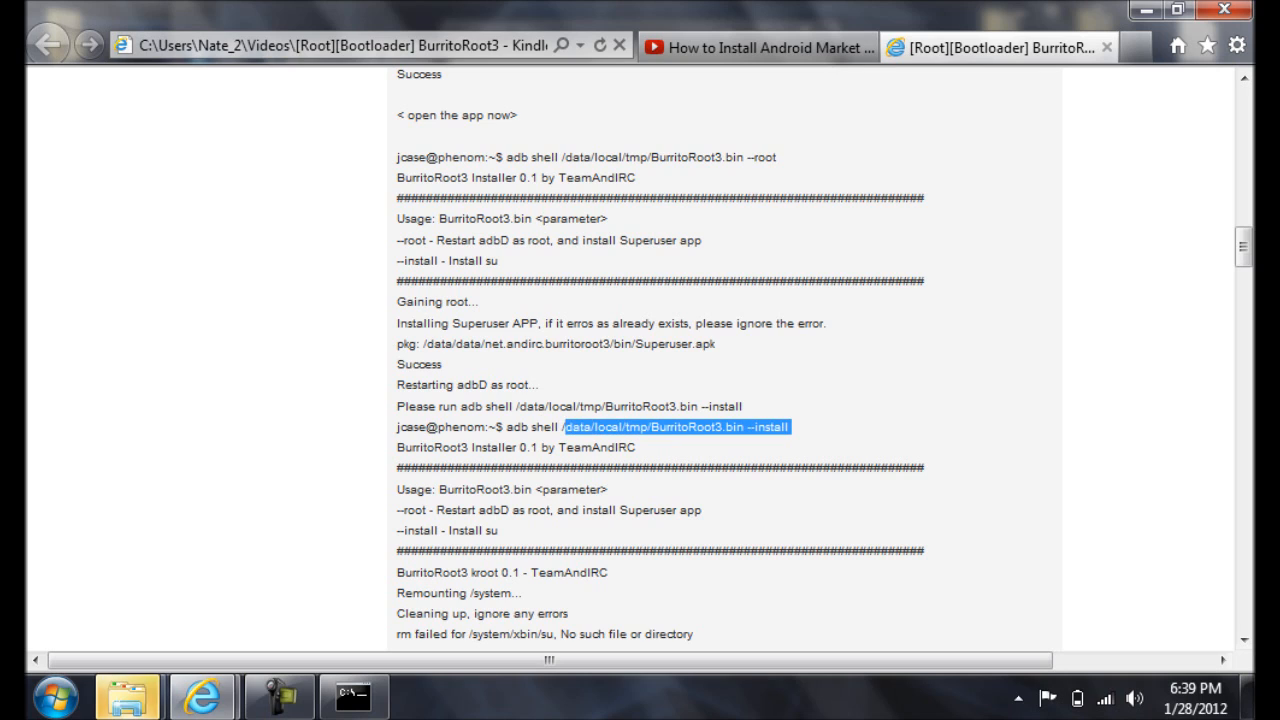